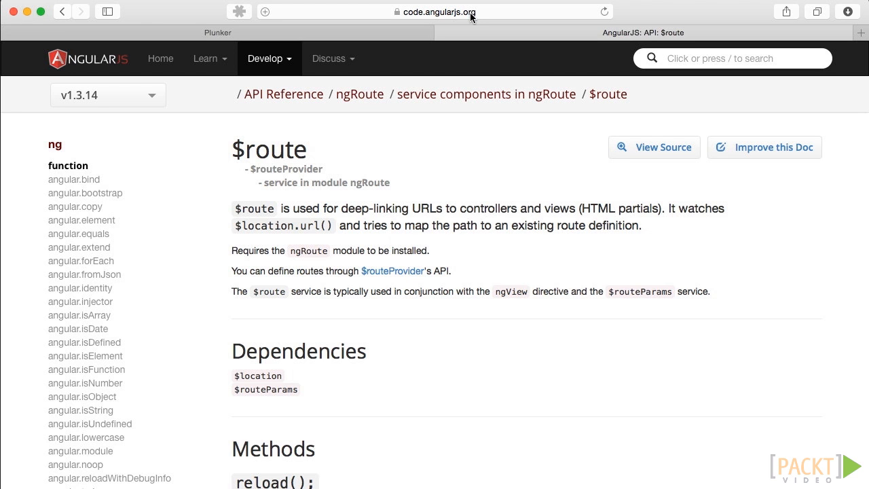
- Bring the $route Example's index.html source and the start of its demo into view
click(440, 11)
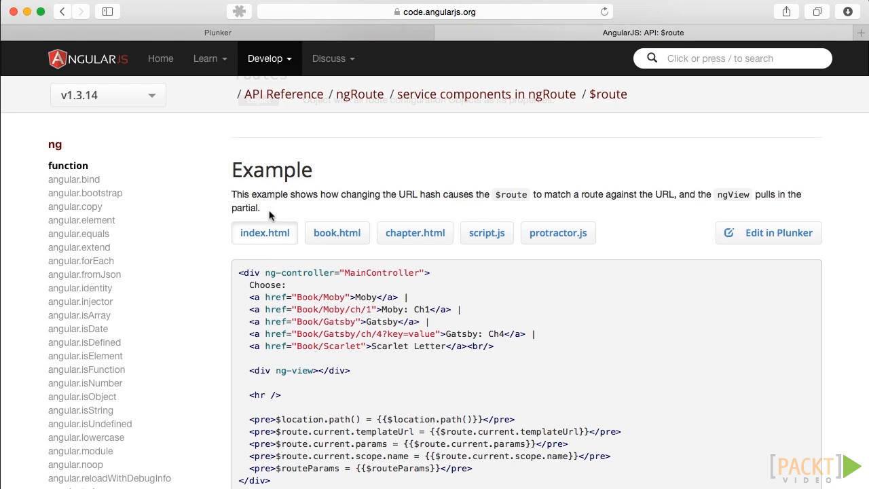
click(264, 234)
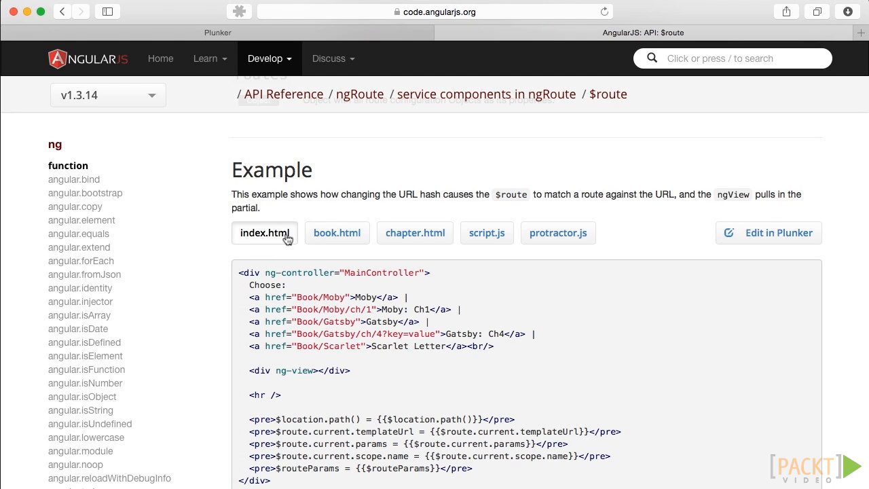
click(415, 234)
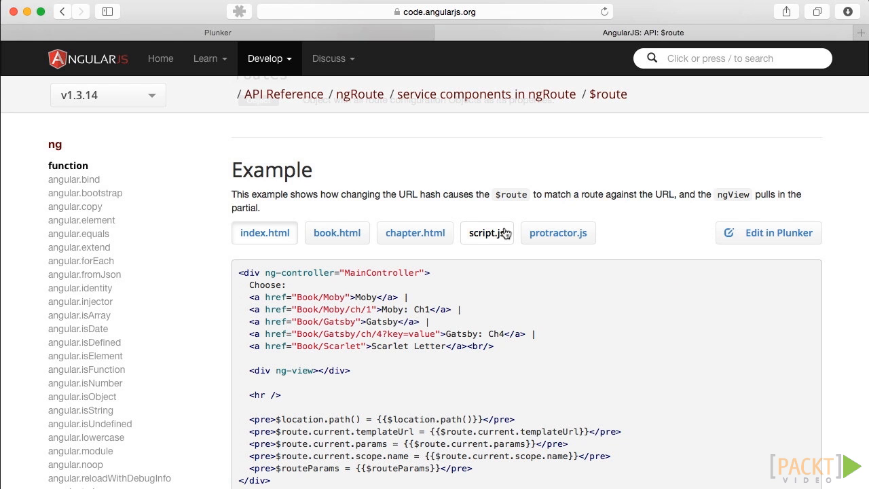
scroll(down, 3)
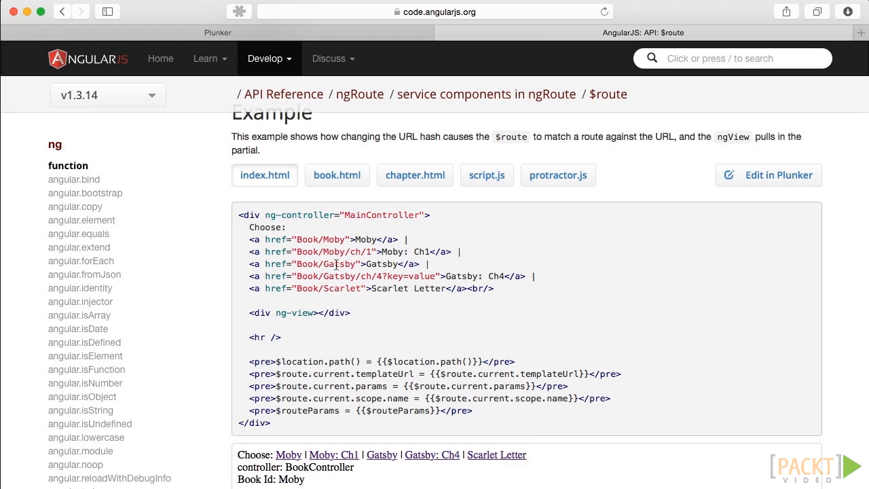
double_click(307, 215)
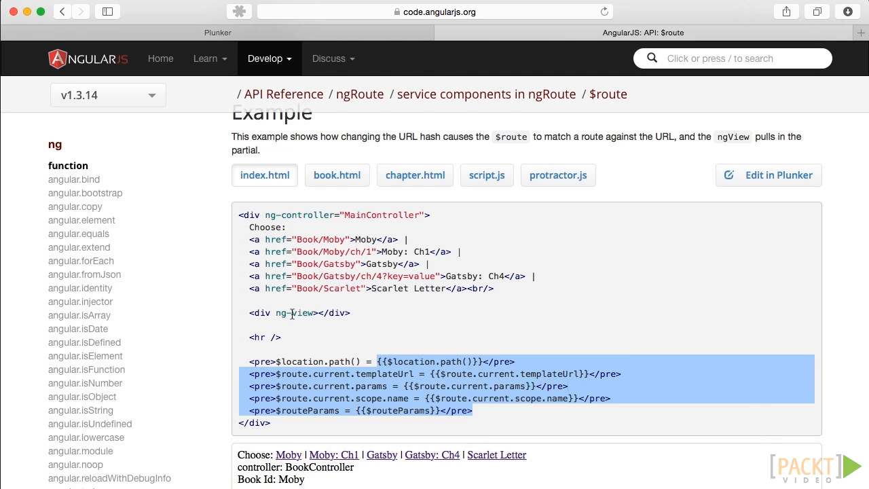
double_click(293, 312)
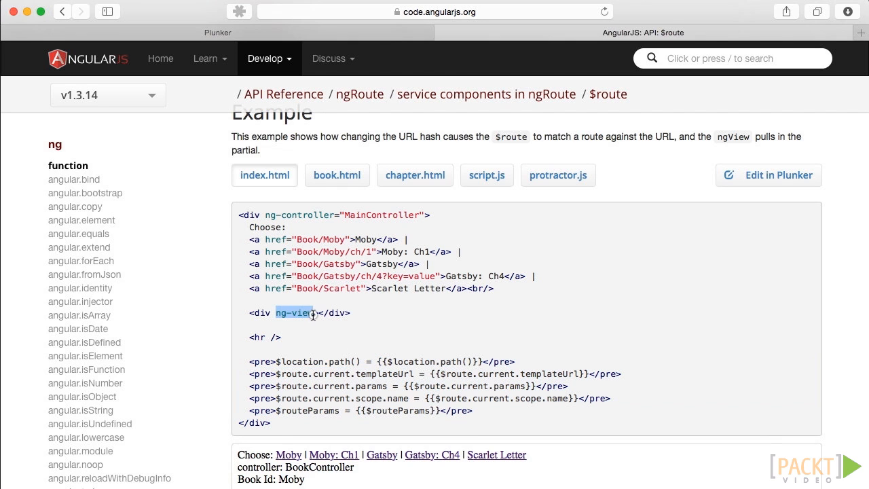
double_click(293, 313)
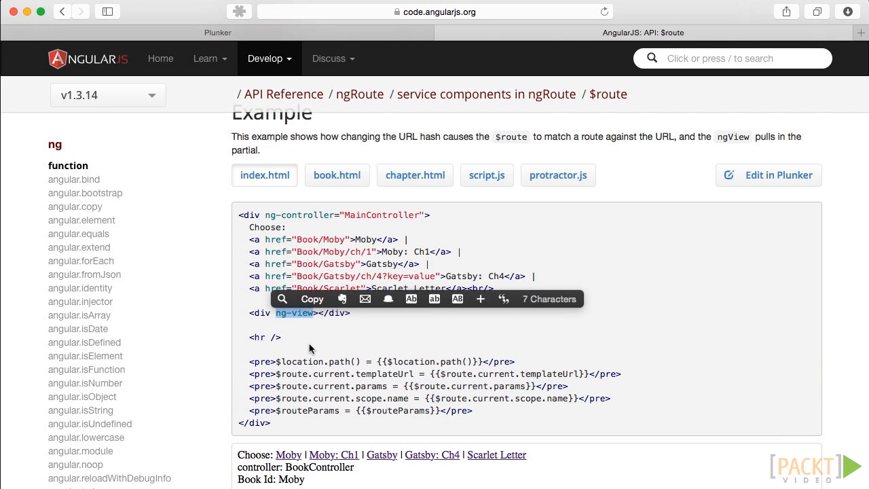
scroll(down, 3)
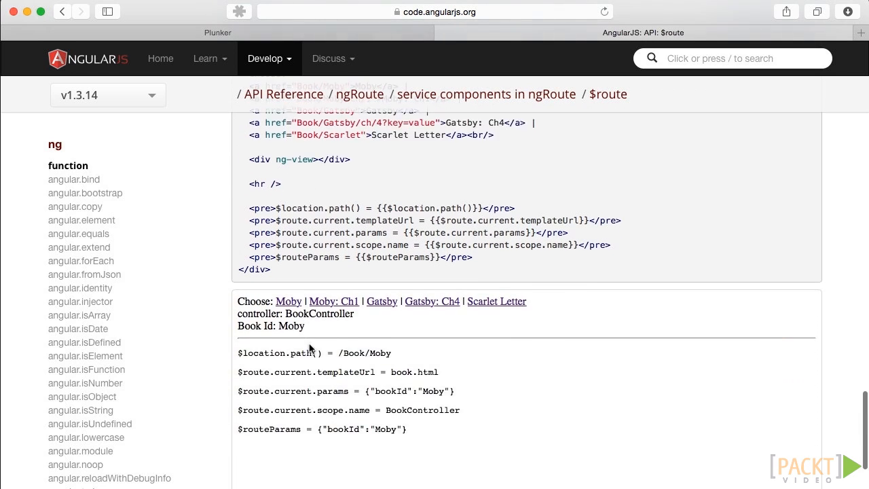
scroll(down, 3)
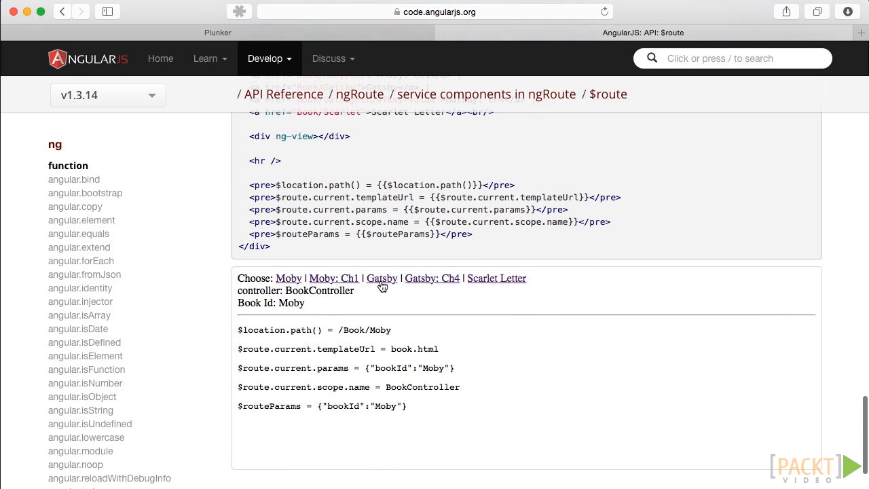
click(382, 277)
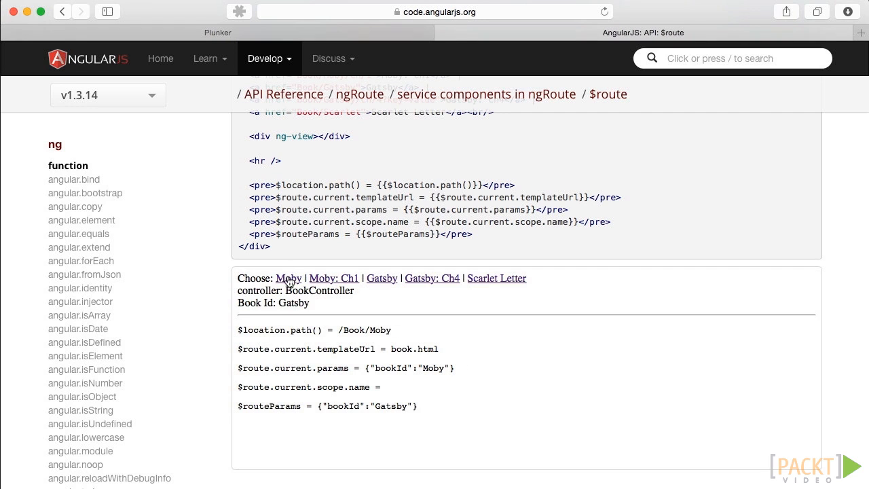
click(288, 277)
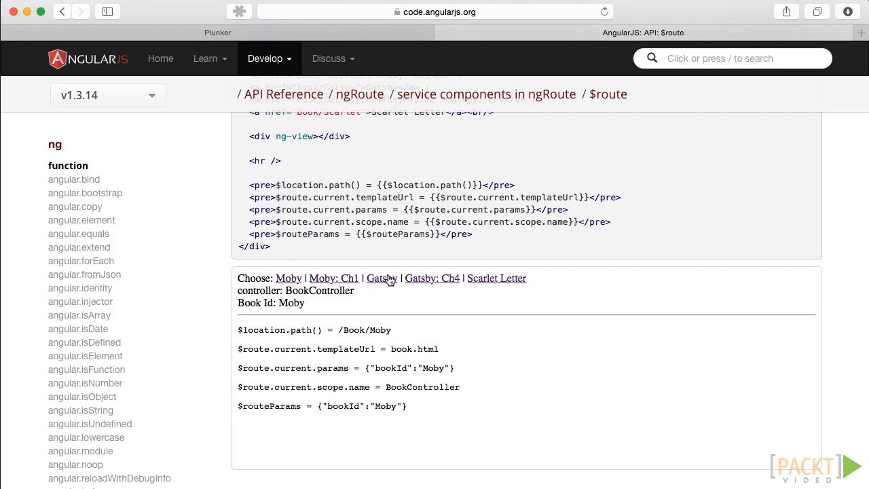
mouse_move(286, 278)
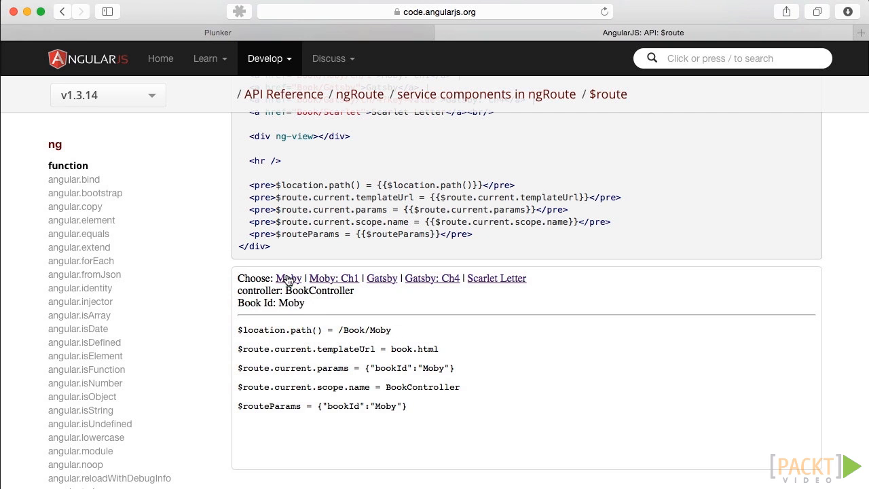
mouse_move(272, 298)
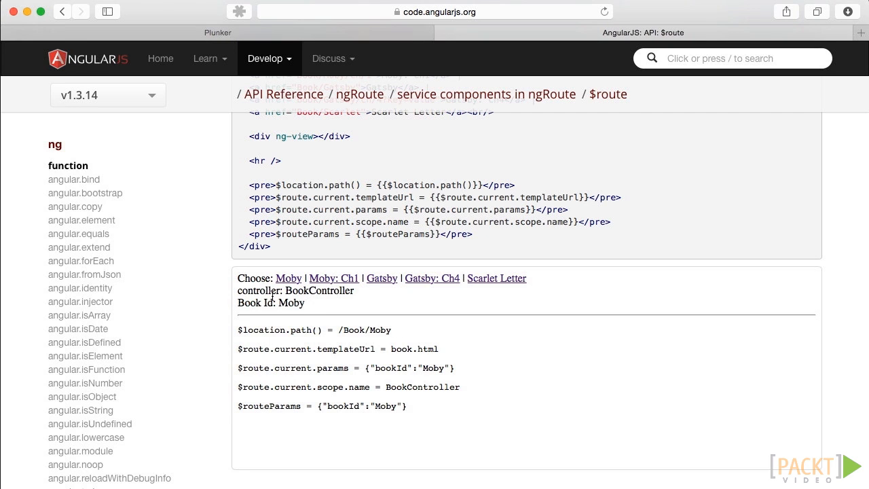
scroll(down, 3)
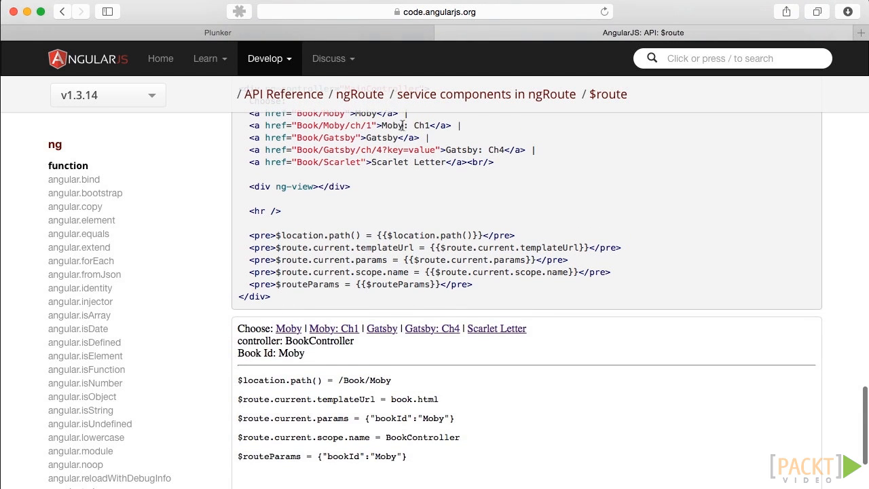
scroll(down, 3)
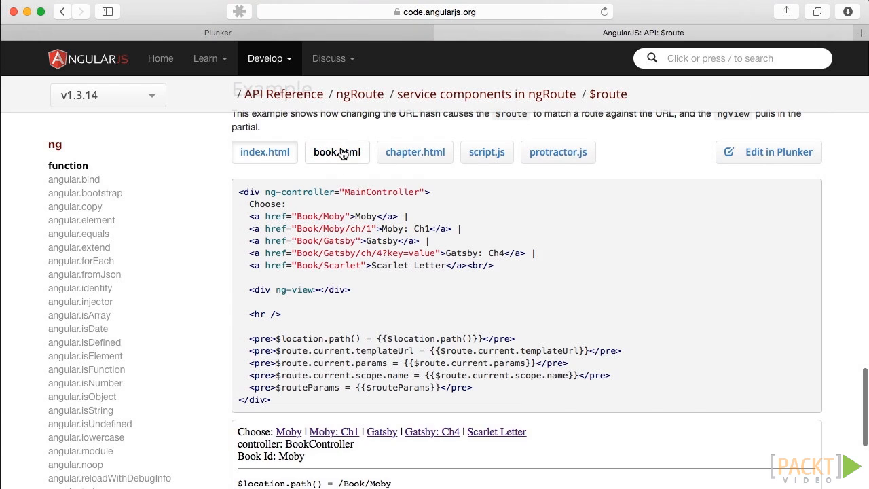
- View book.html, load Moby chapter 1 in the demo, then return to index.html source
click(337, 153)
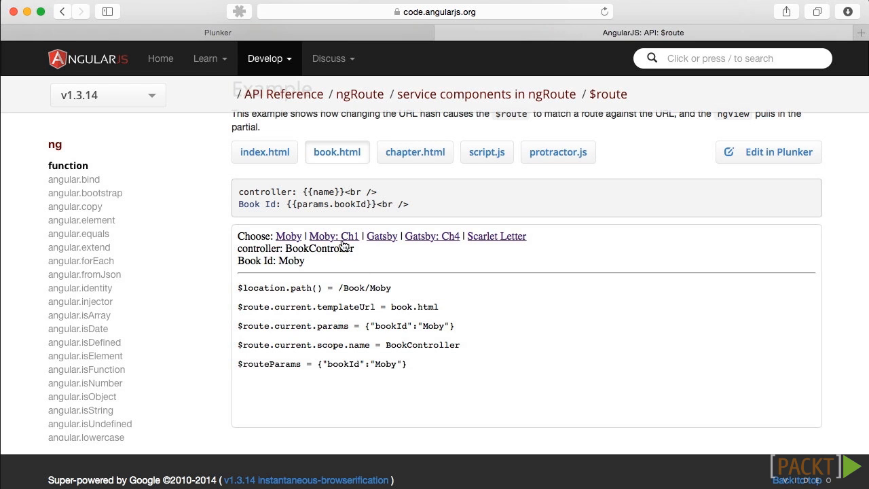
click(334, 236)
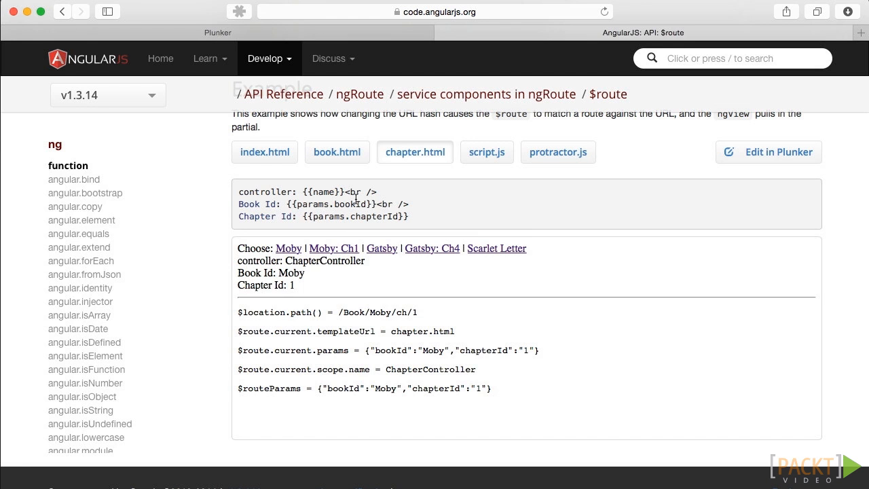
click(263, 152)
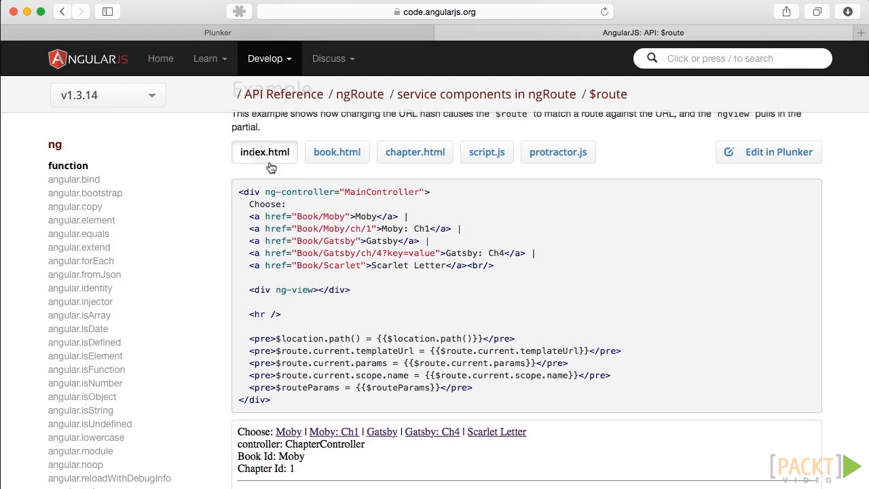
- Run the demo through the Moby, Gatsby and Gatsby chapter 4 routes
scroll(down, 3)
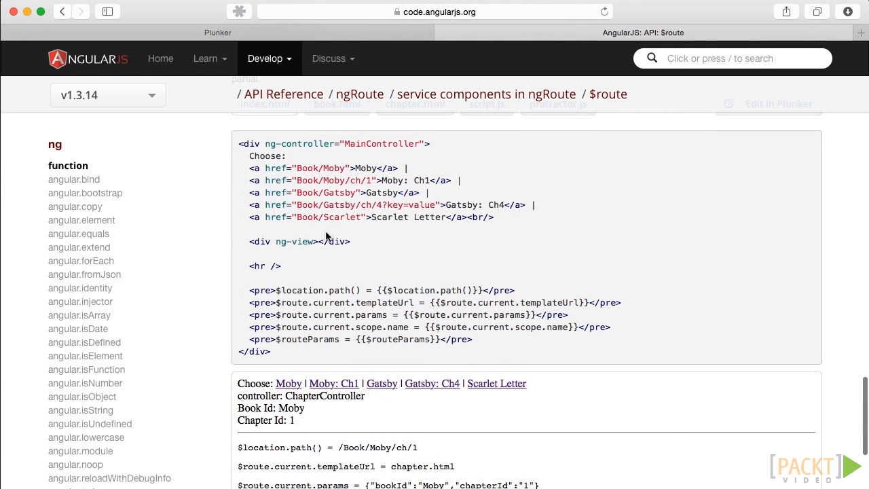
scroll(down, 3)
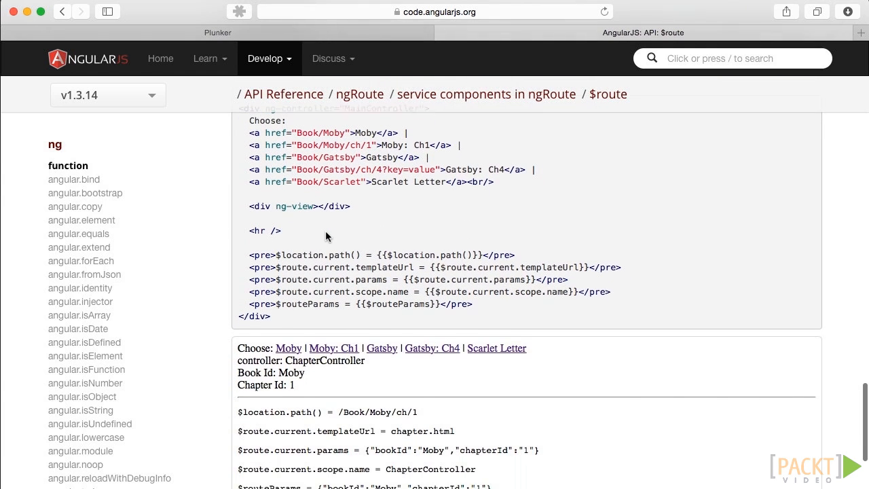
scroll(down, 3)
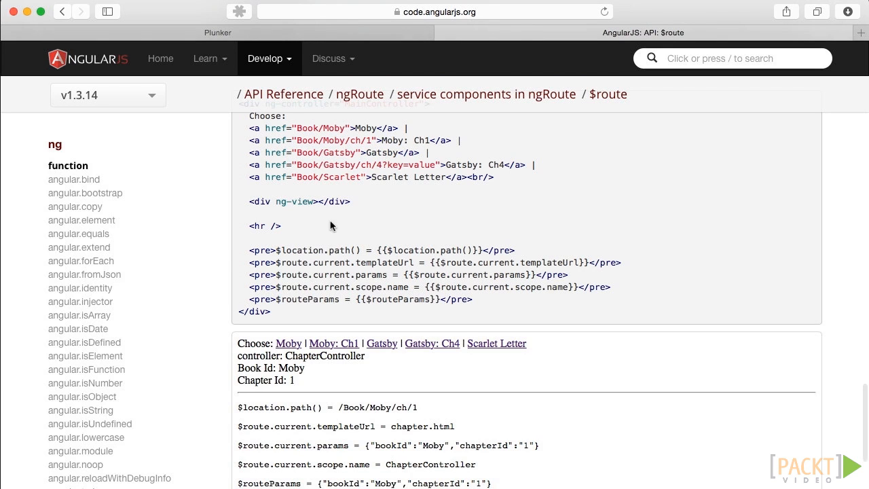
mouse_move(288, 347)
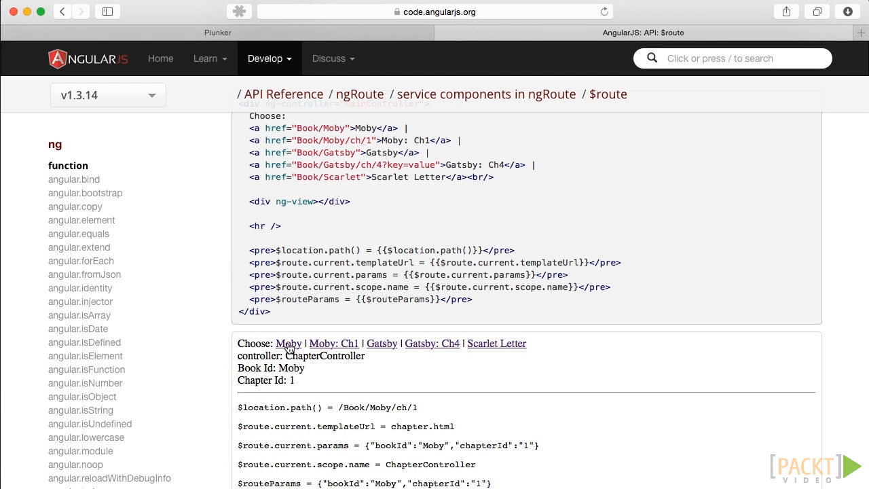
click(288, 342)
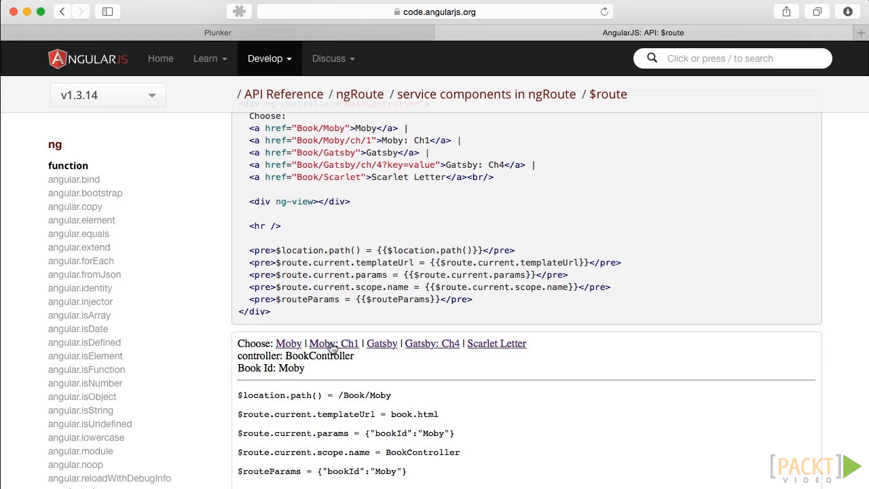
click(382, 342)
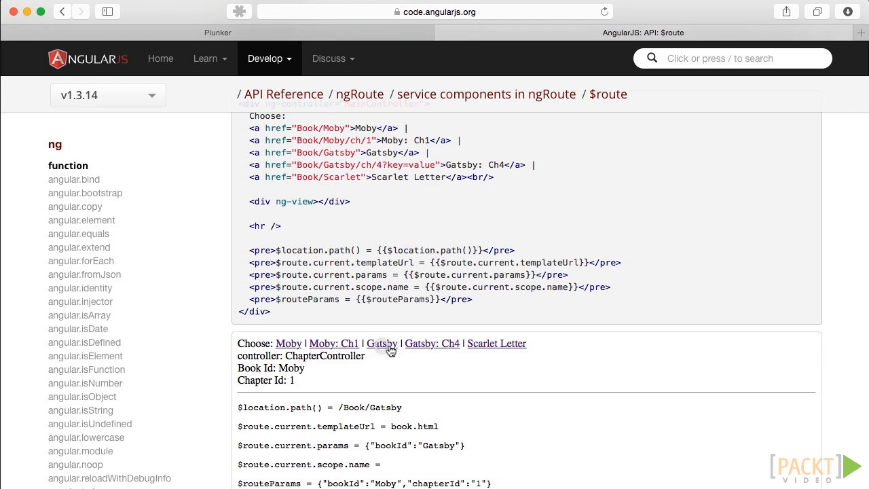
click(431, 342)
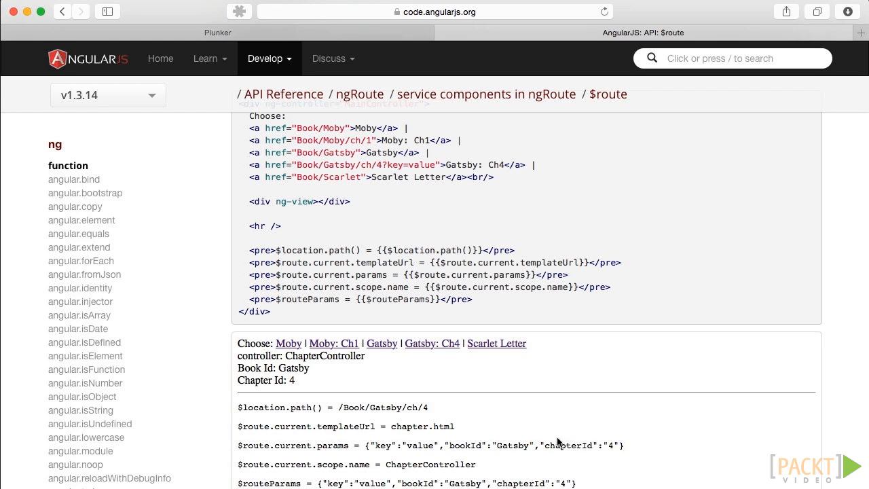
mouse_move(442, 168)
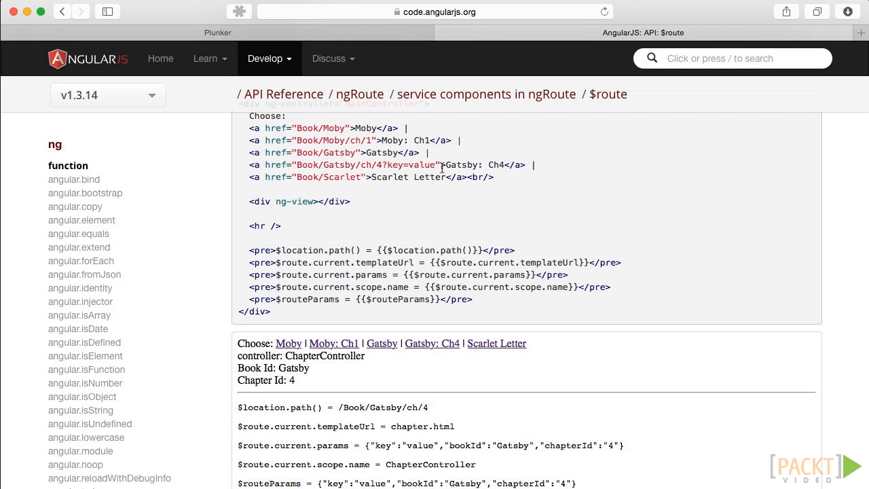
mouse_move(501, 436)
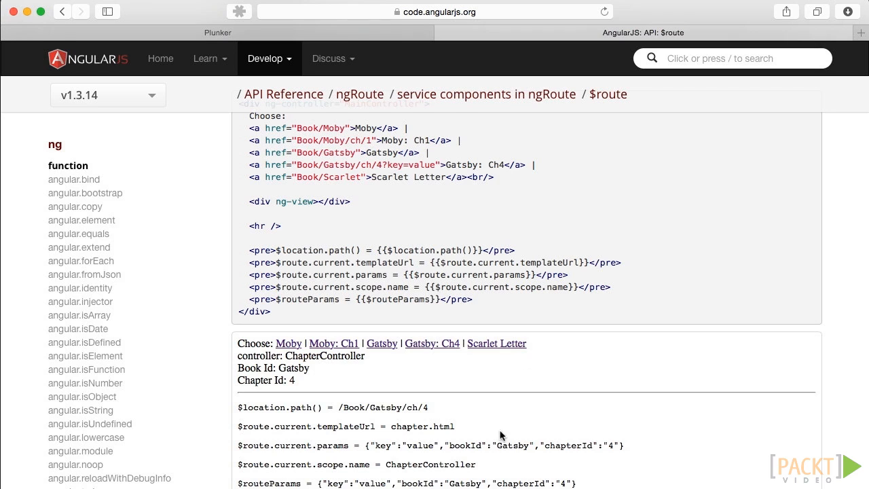
mouse_move(329, 462)
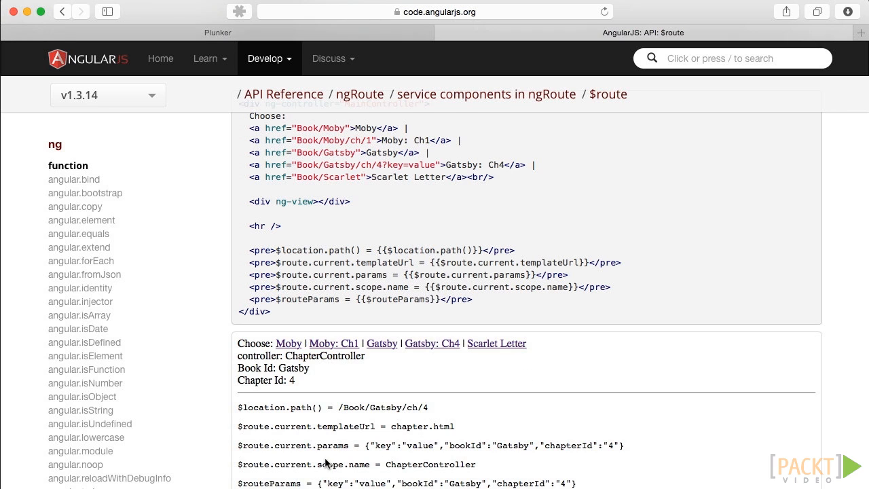
- Switch the demo back to the Moby book route
click(288, 342)
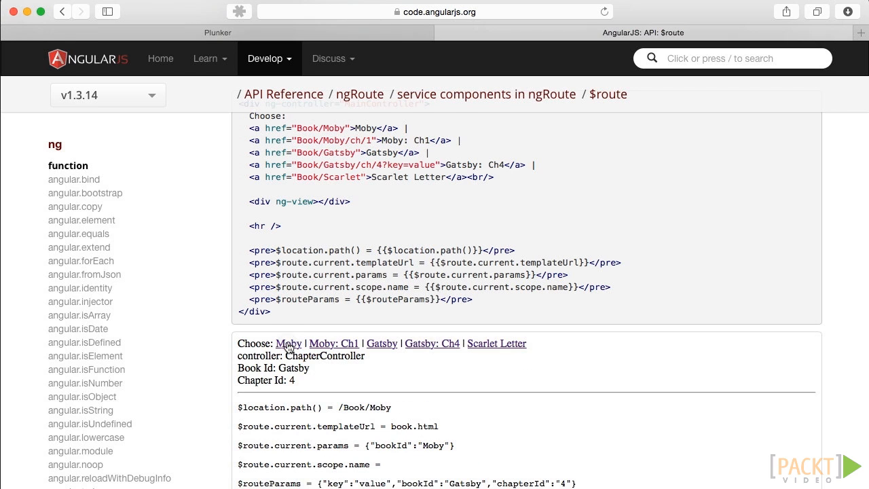
click(288, 342)
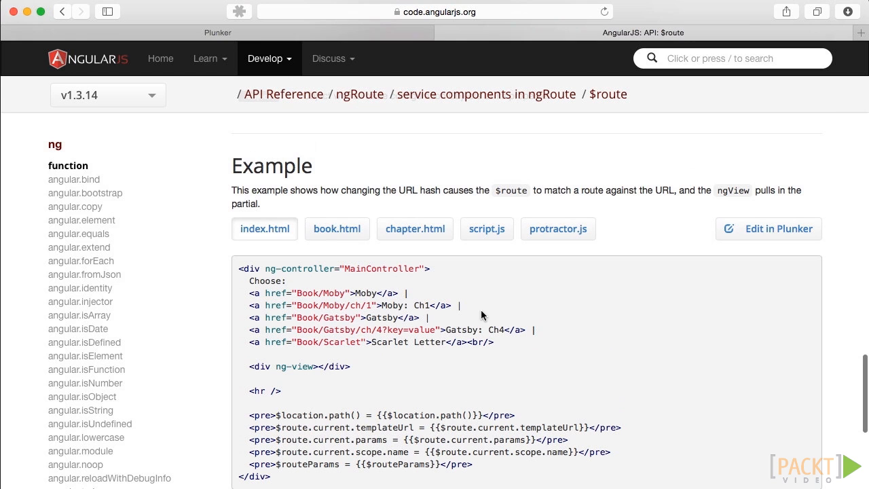
- Read the example's script.js controllers and routeProvider config
click(486, 228)
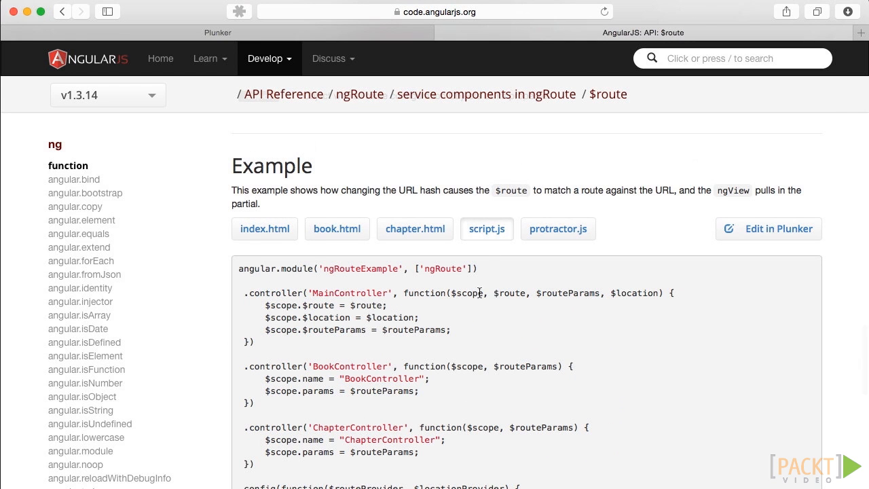
scroll(down, 3)
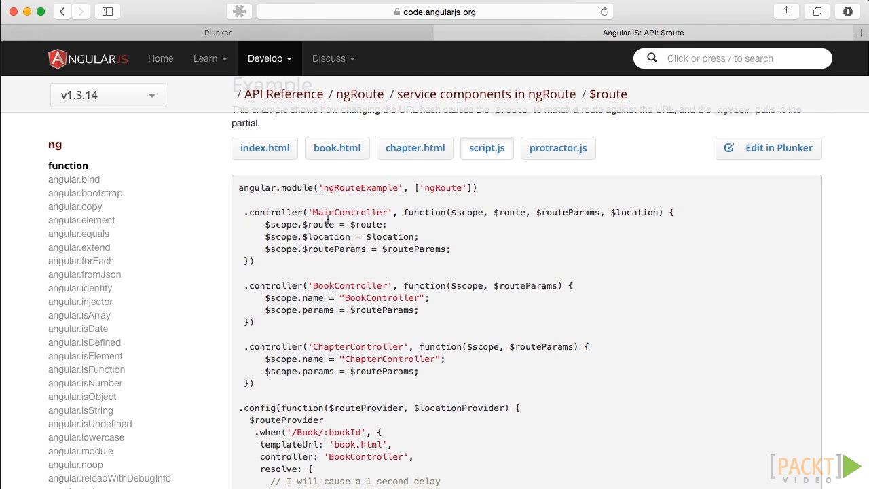
mouse_move(337, 307)
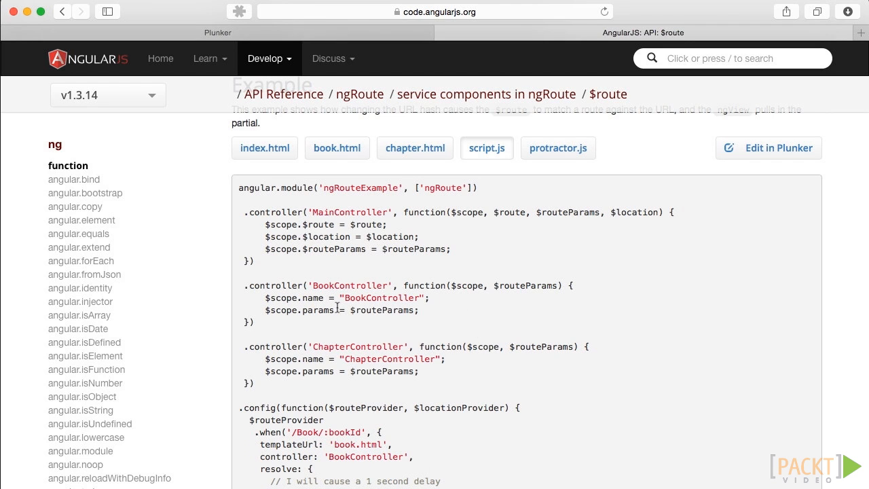
mouse_move(344, 331)
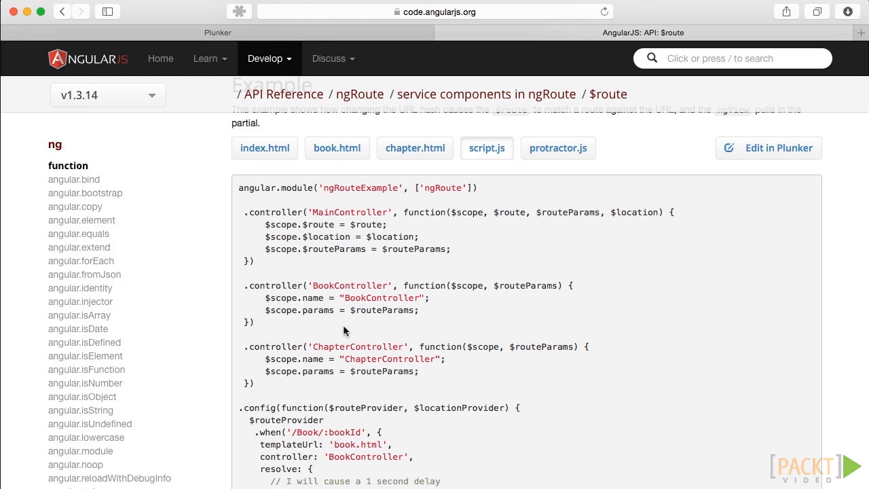
mouse_move(332, 356)
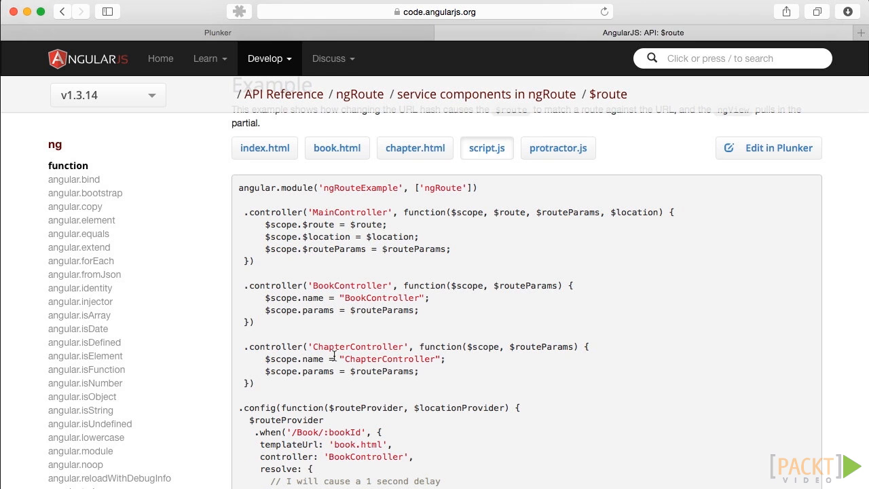
scroll(down, 3)
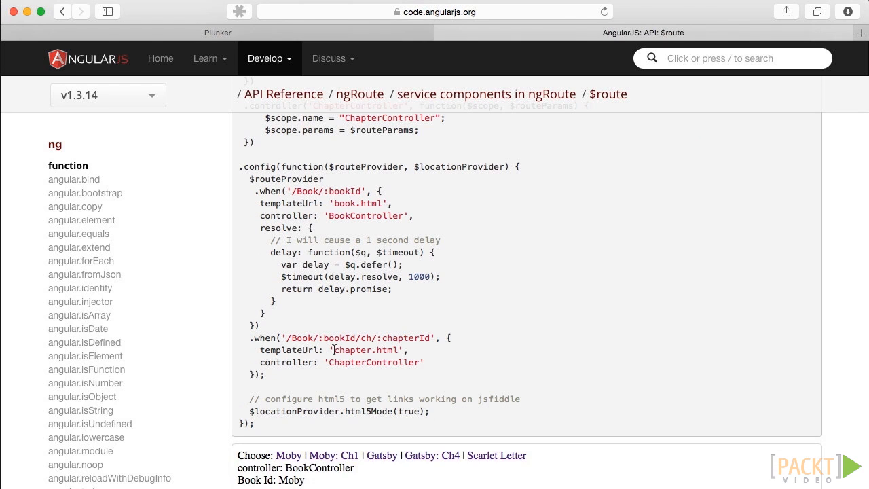
mouse_move(346, 274)
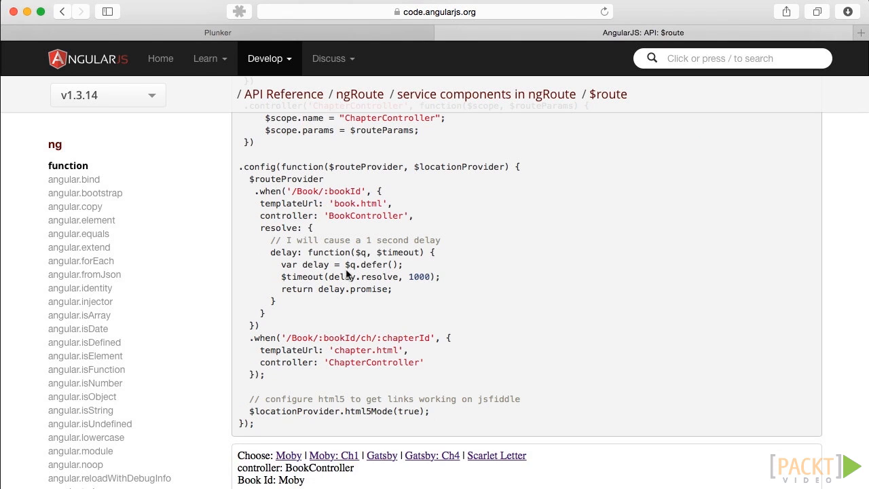
mouse_move(334, 381)
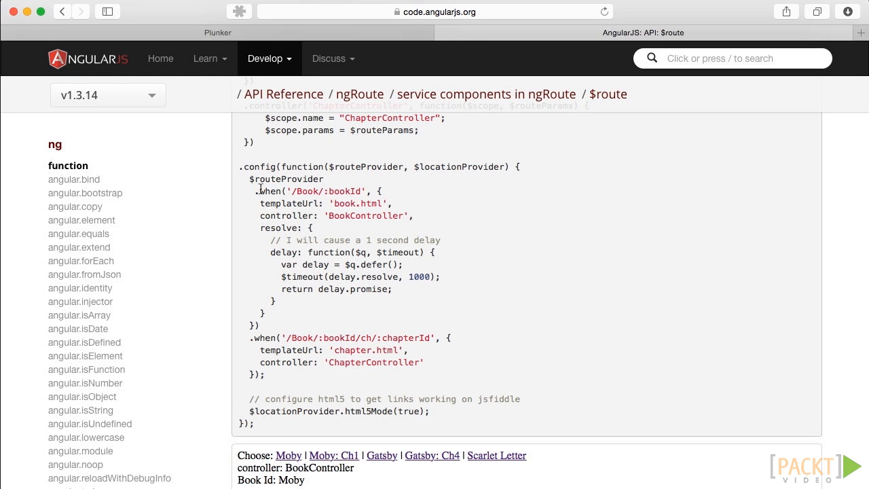
double_click(261, 336)
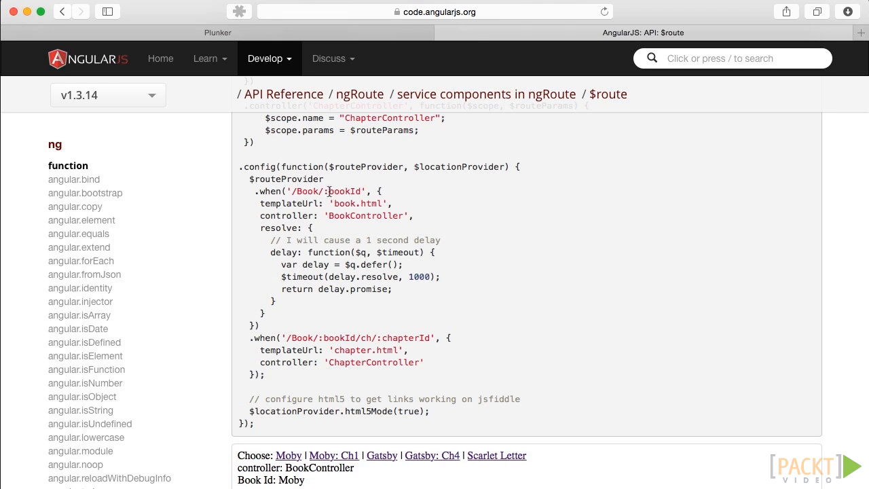
mouse_move(356, 190)
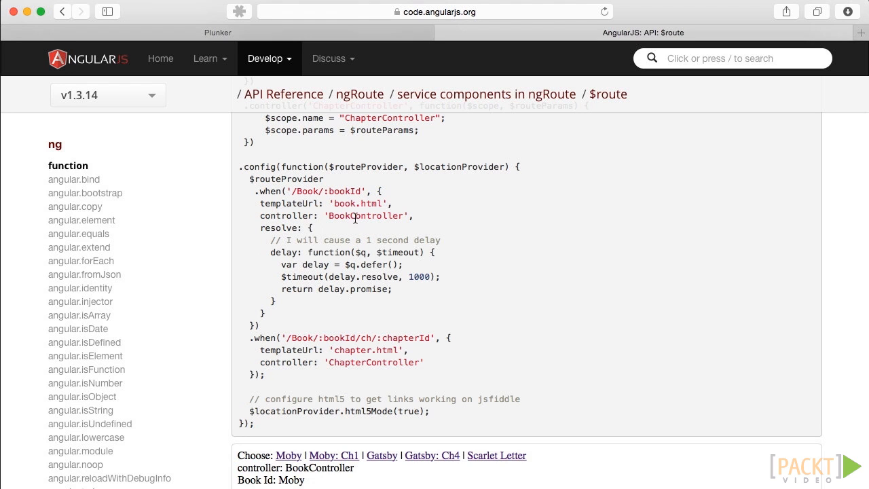
mouse_move(304, 256)
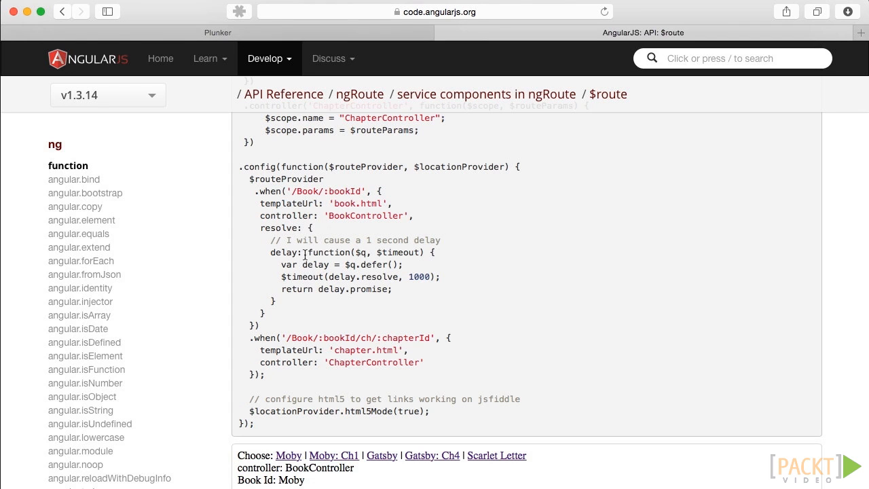
mouse_move(307, 252)
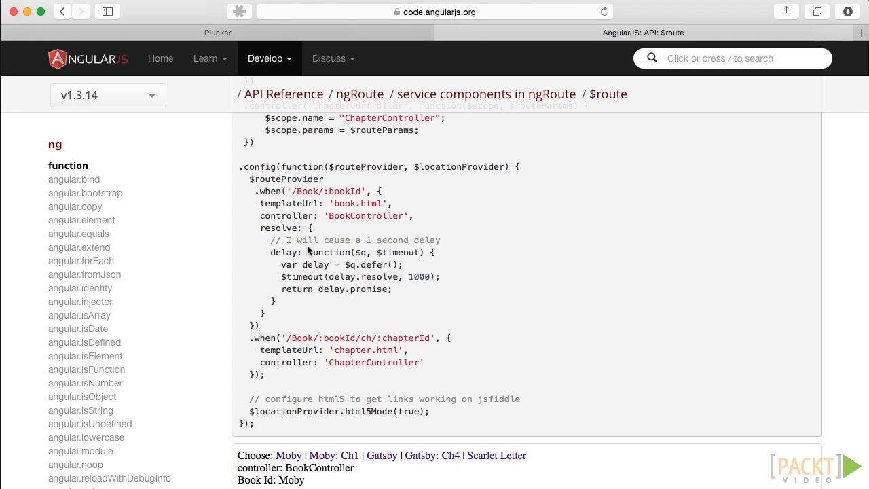
scroll(down, 3)
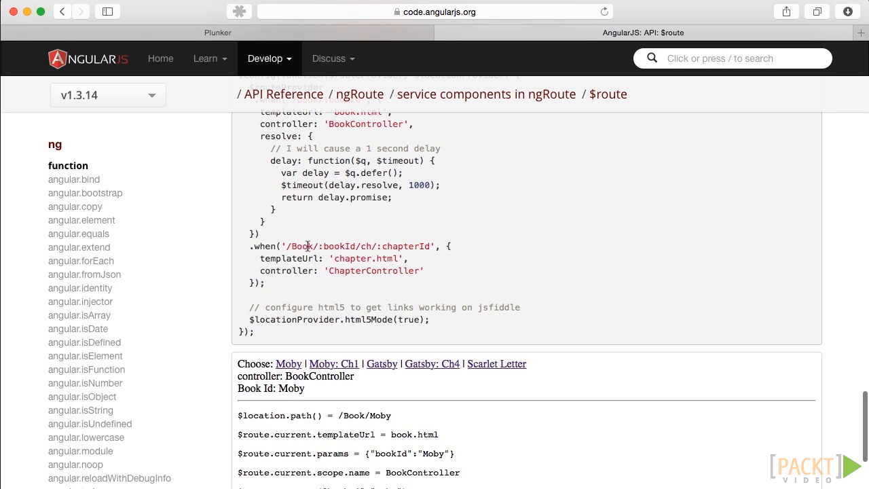
mouse_move(345, 215)
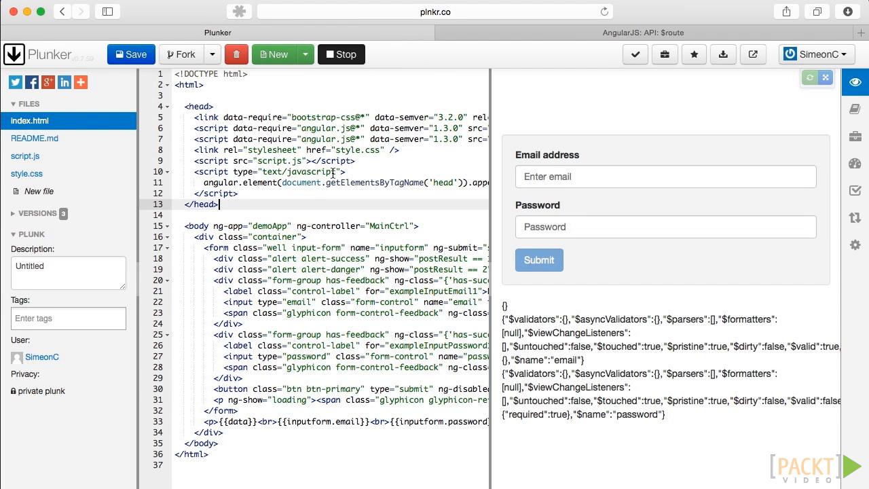
- Stop the running Plunker preview
click(342, 55)
text(<script data-require="angular.js@*" data-semver="1.3.0" src="//code.angularjs.org/1.3.0/angular-route.js"></script>)
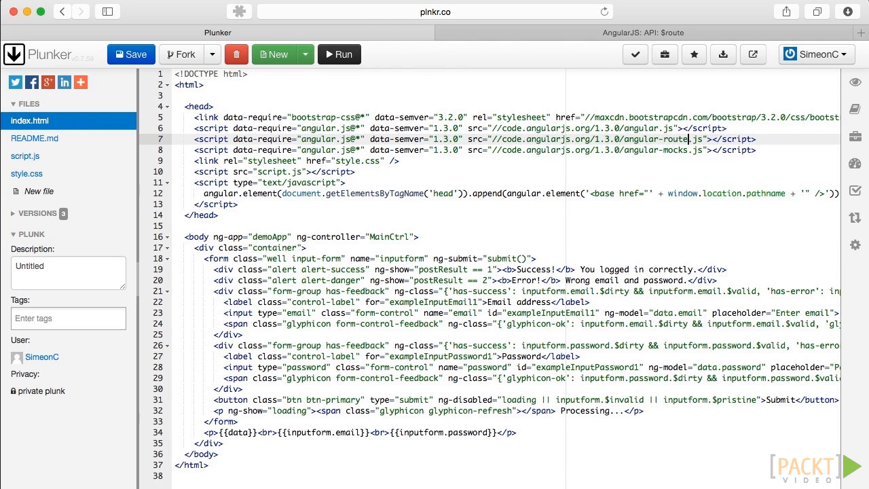
mouse_move(38, 190)
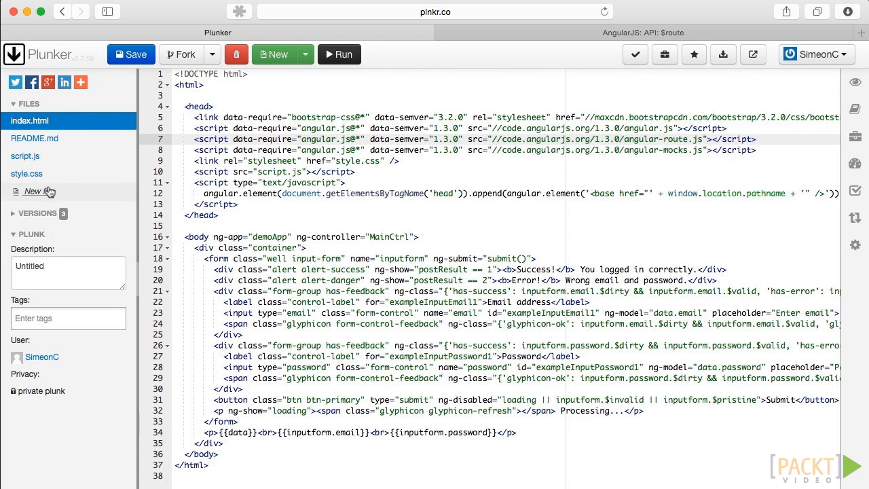
- In script.js add the 'ngRoute' dependency and rename the login controller UserCtrl
click(25, 154)
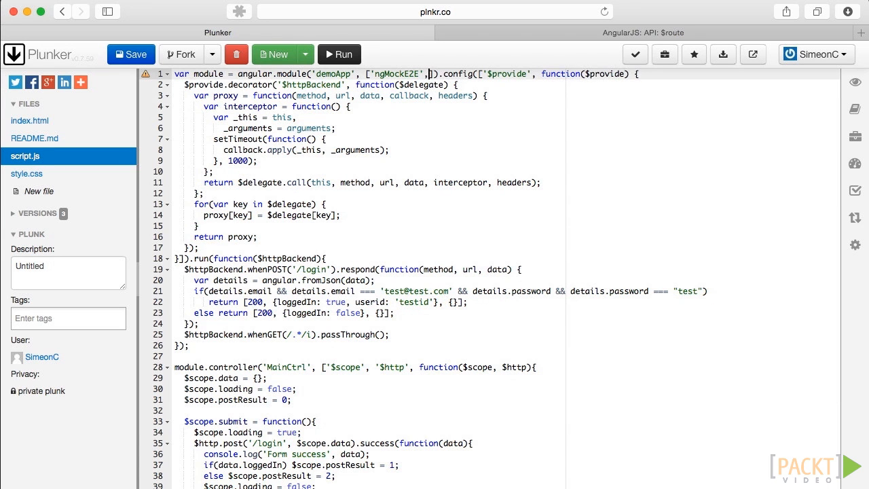
text('ngRoute')
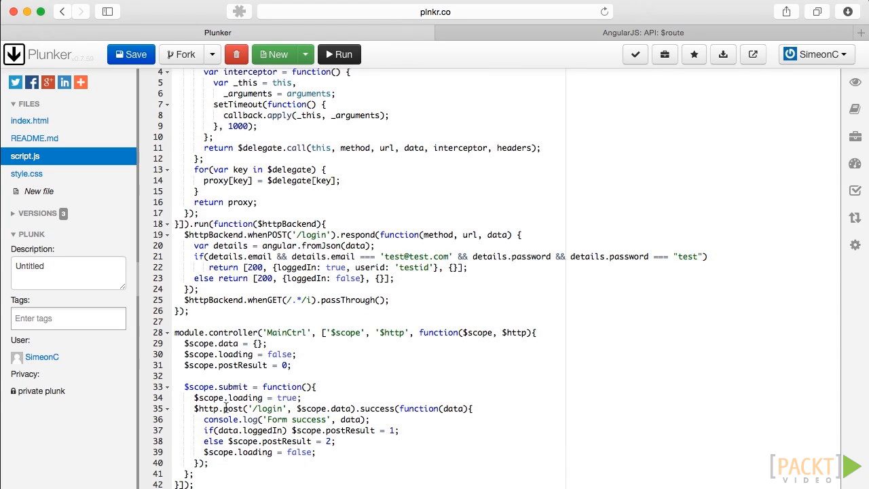
scroll(down, 3)
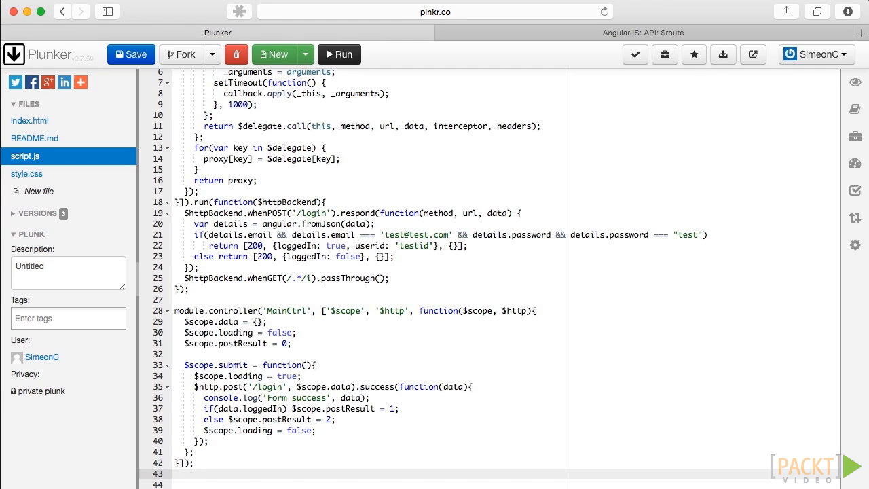
text(module.controller)
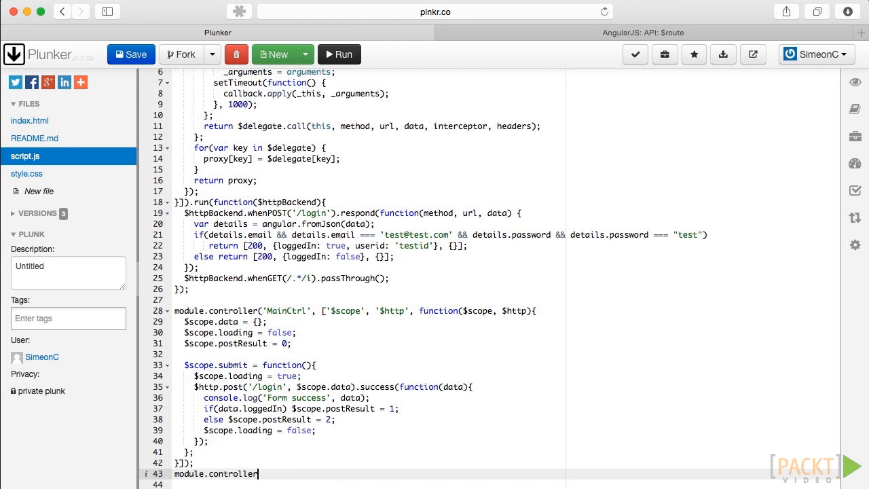
text(('UserCtrl'))
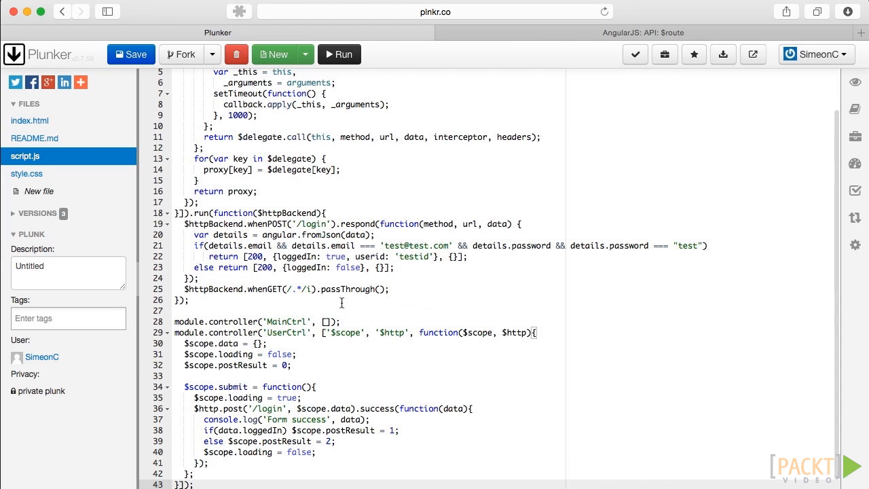
- Add an empty MainCtrl controller taking $scope and start a new file
text('')
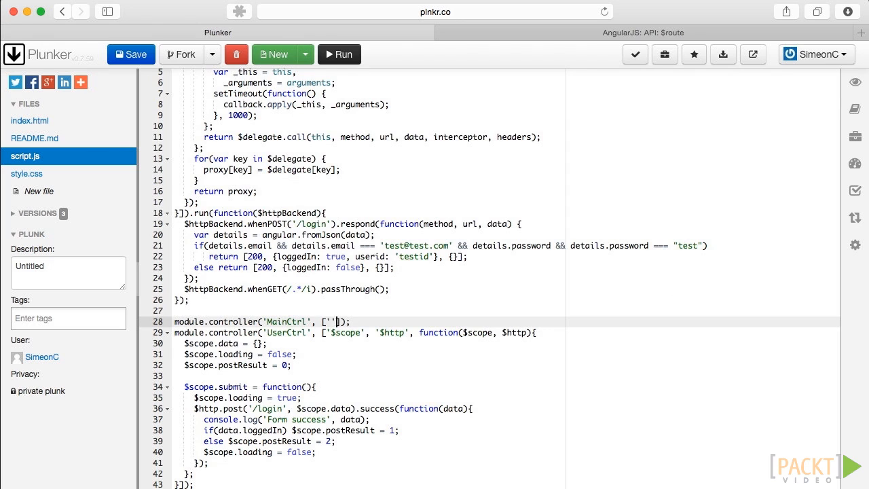
text($scope)
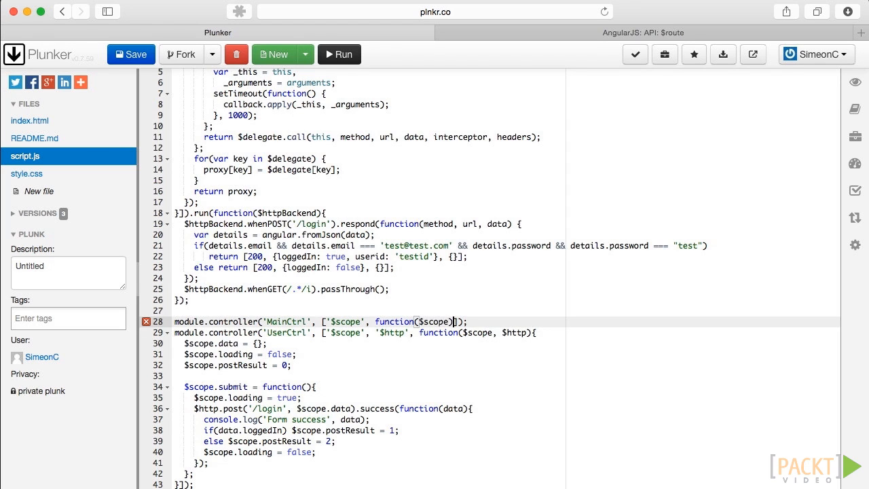
text({})
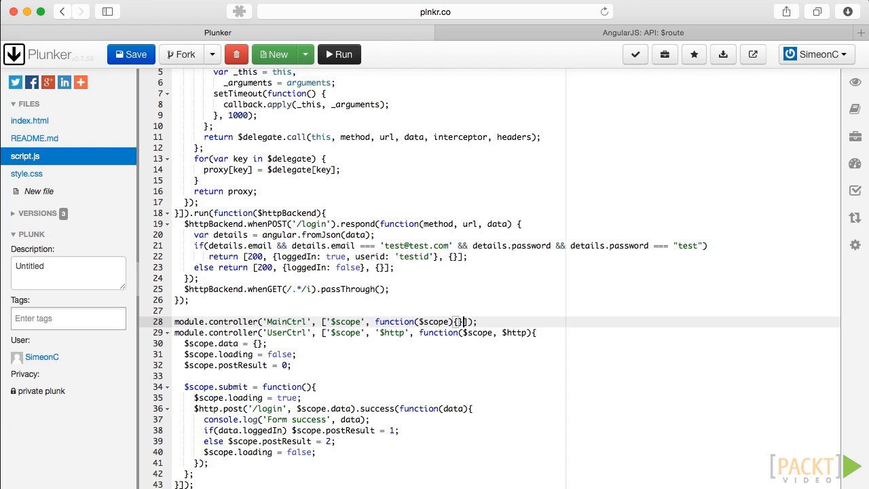
click(38, 190)
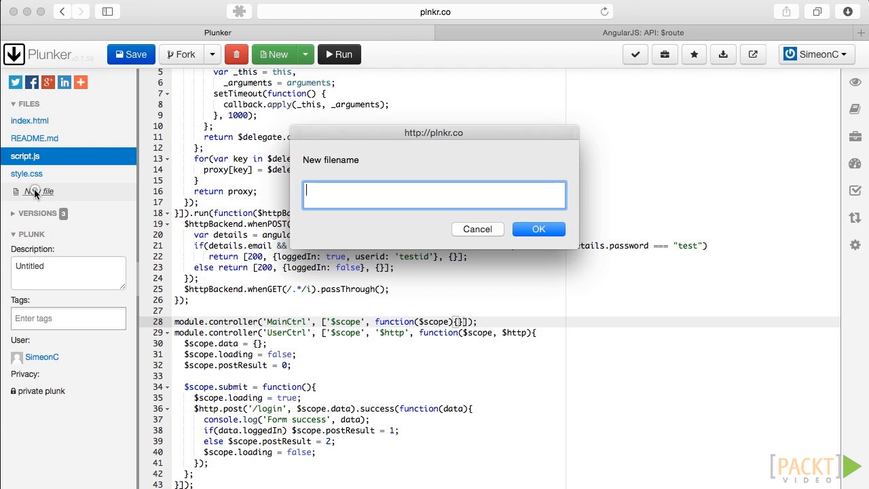
- Create the new file named user.tpl.html
text(user.tp)
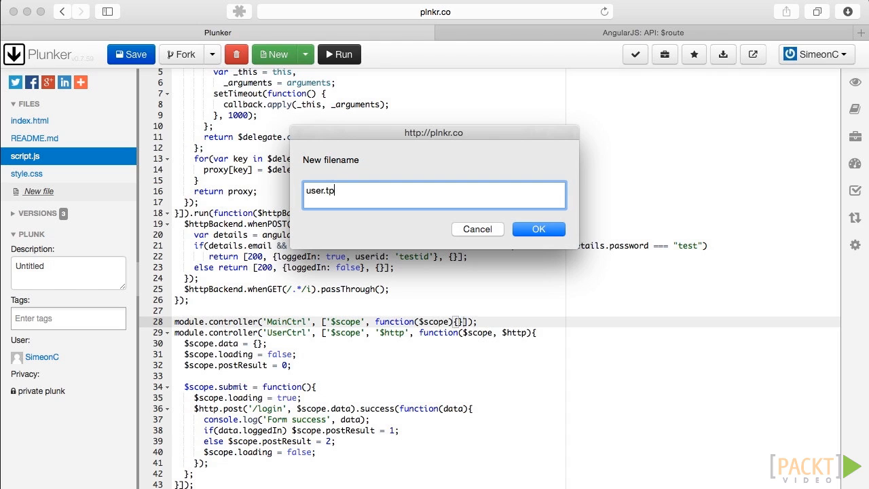
text(l.html)
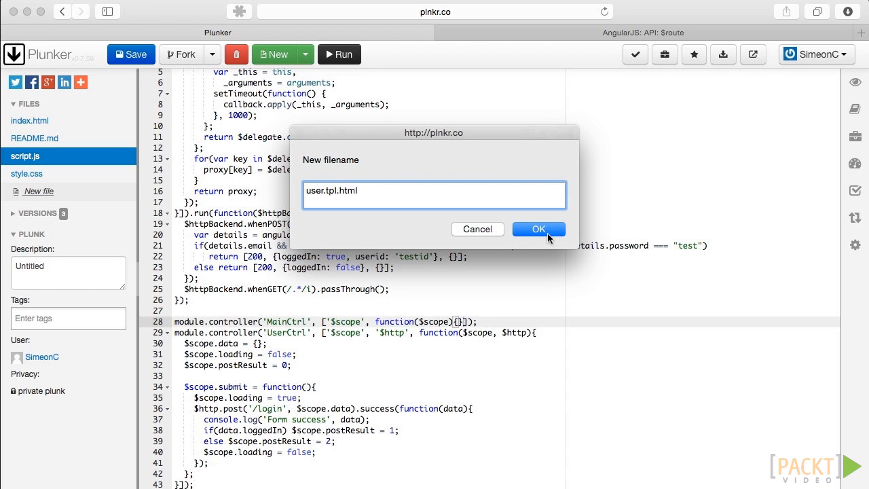
click(538, 228)
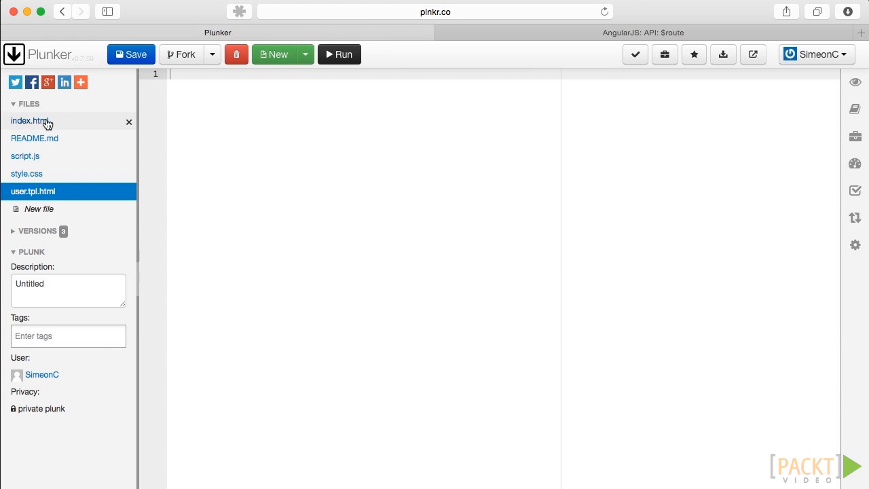
- Move the login form markup from index.html into user.tpl.html
click(30, 119)
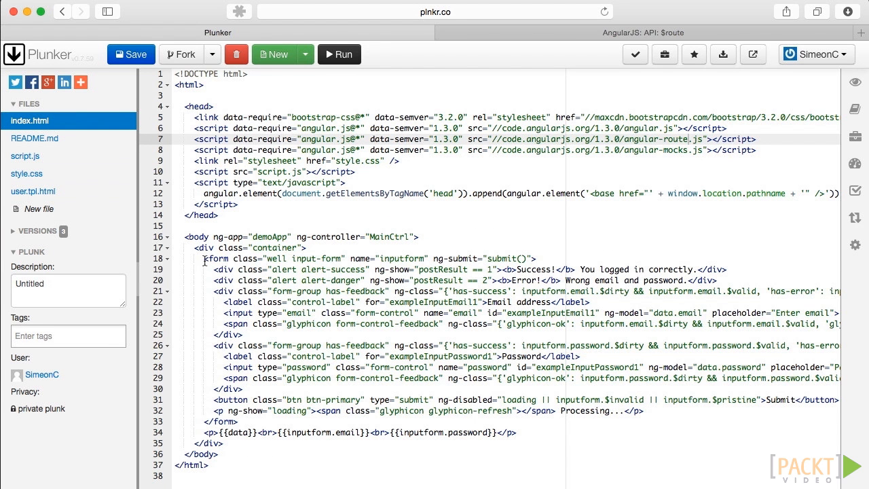
drag(204, 258, 516, 432)
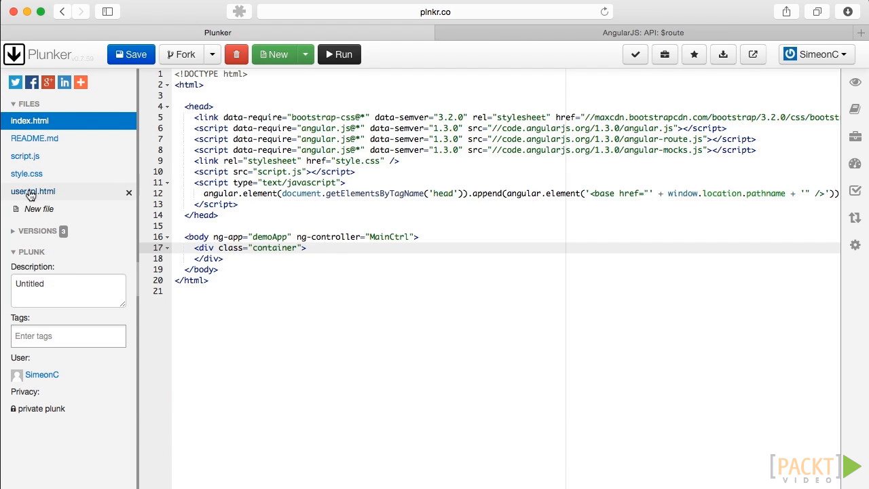
click(33, 190)
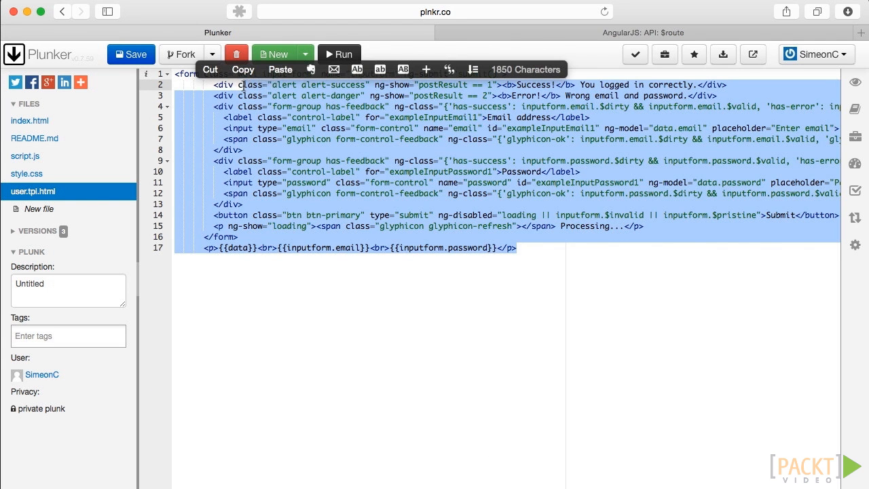
click(104, 181)
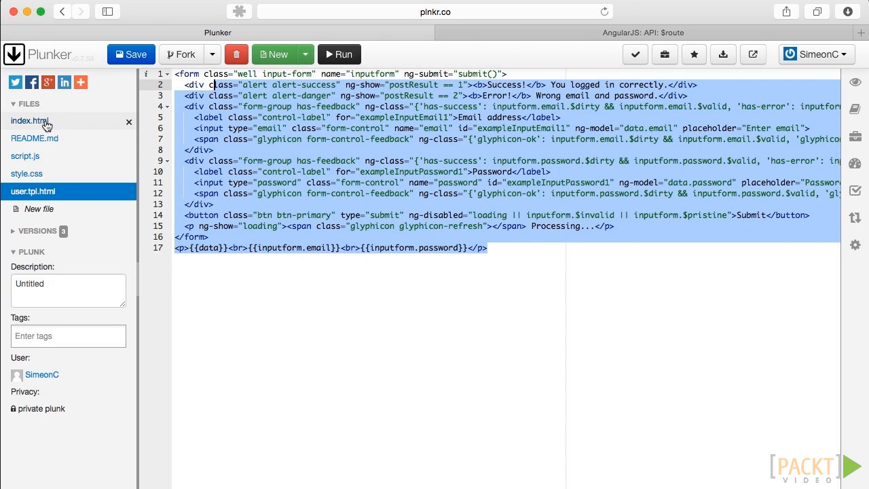
- Add the ng-view attribute to index.html's container div
click(30, 119)
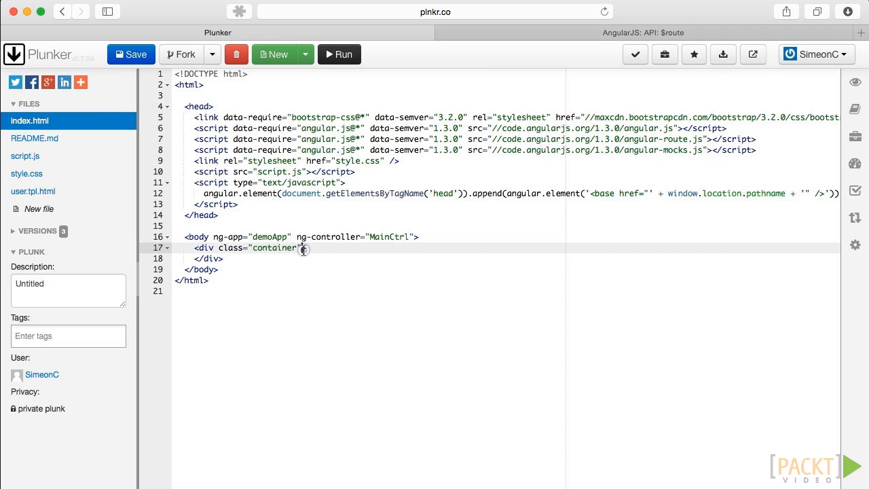
text(ng)
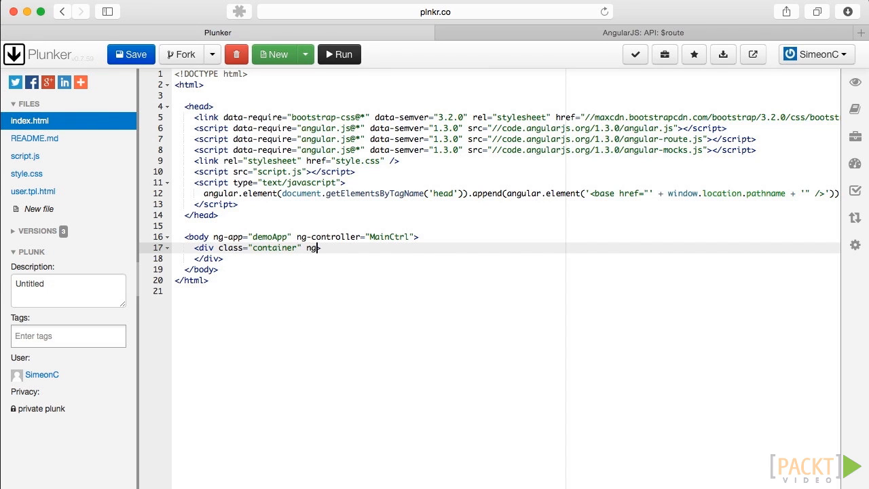
text(-view>)
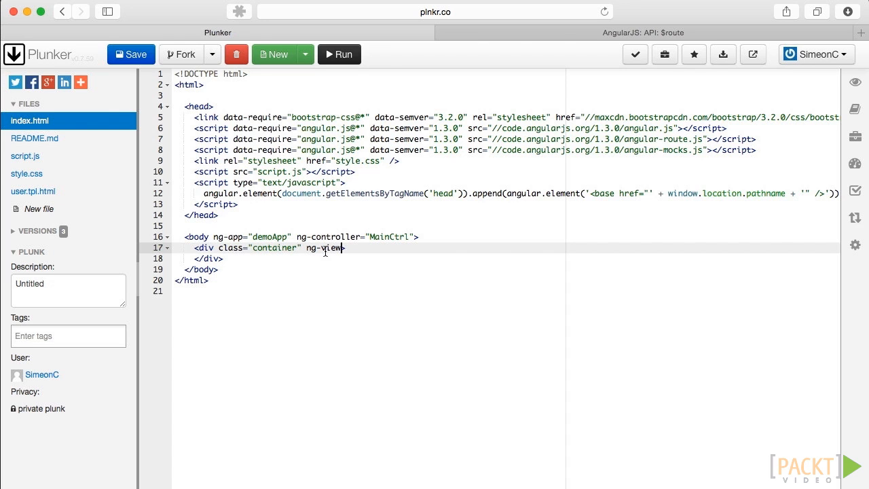
mouse_move(25, 157)
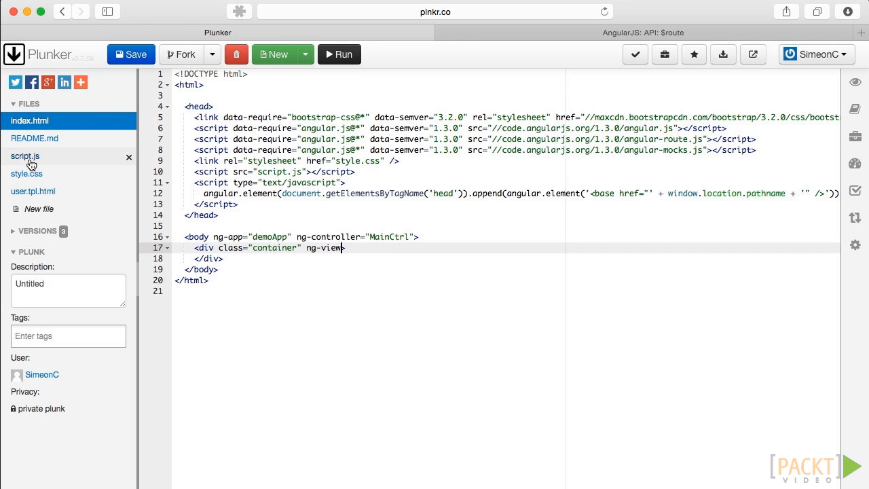
- Inject $routeProvider and $locationProvider into script.js's config array and function parameters
click(25, 156)
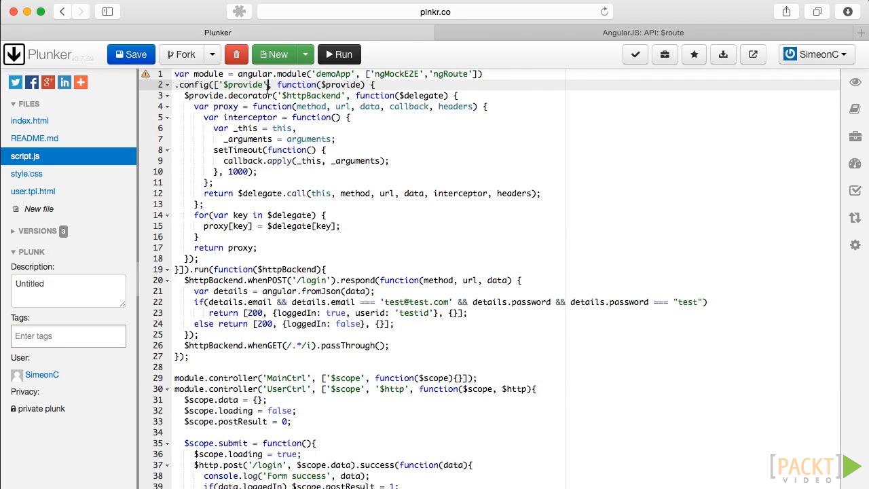
text(,'')
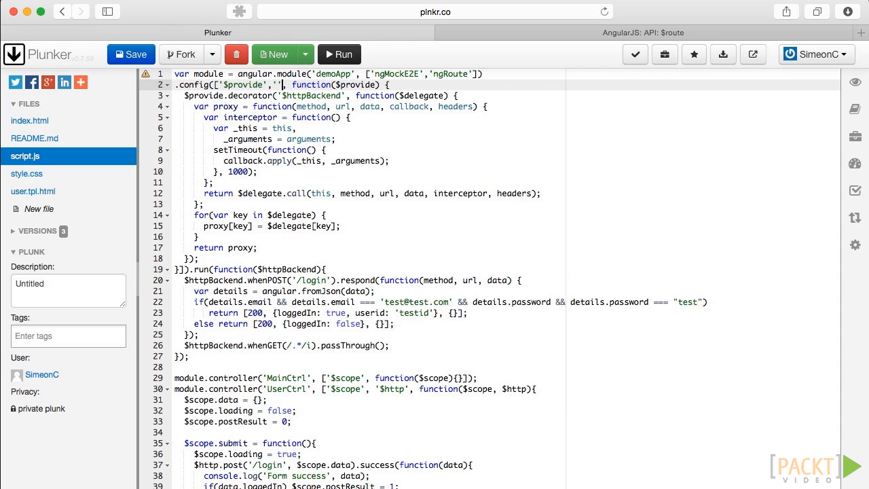
text($routeProvider)
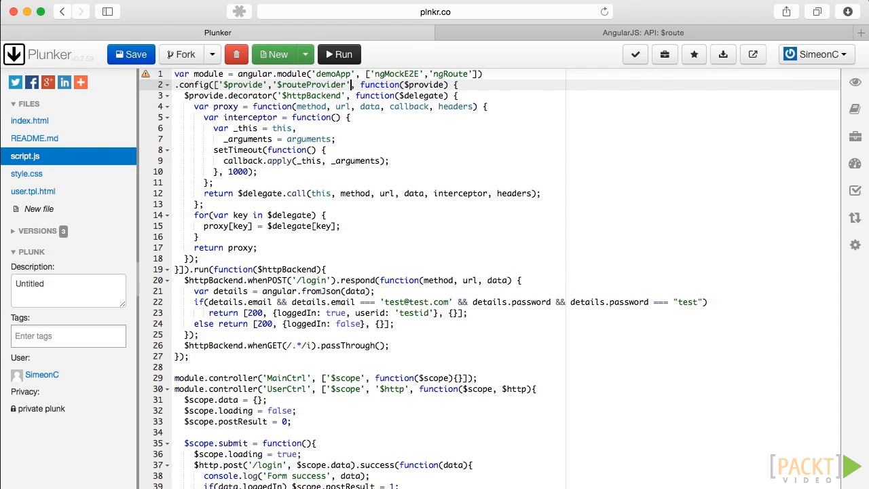
text(,'',)
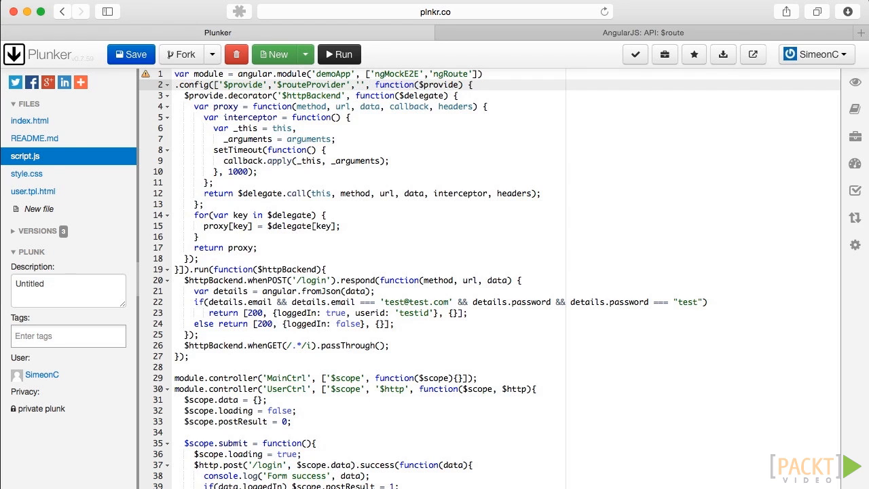
text($locationProvider)
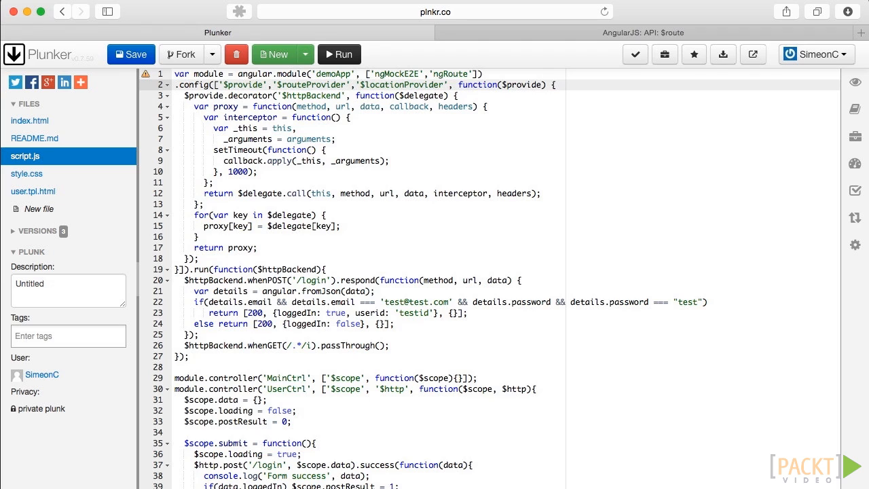
text(,$routeProvider,$locationProvider)
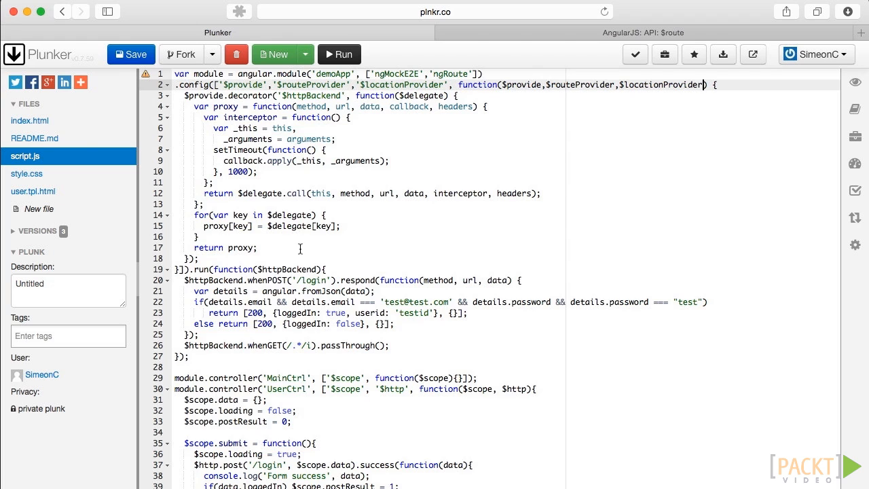
mouse_move(210, 259)
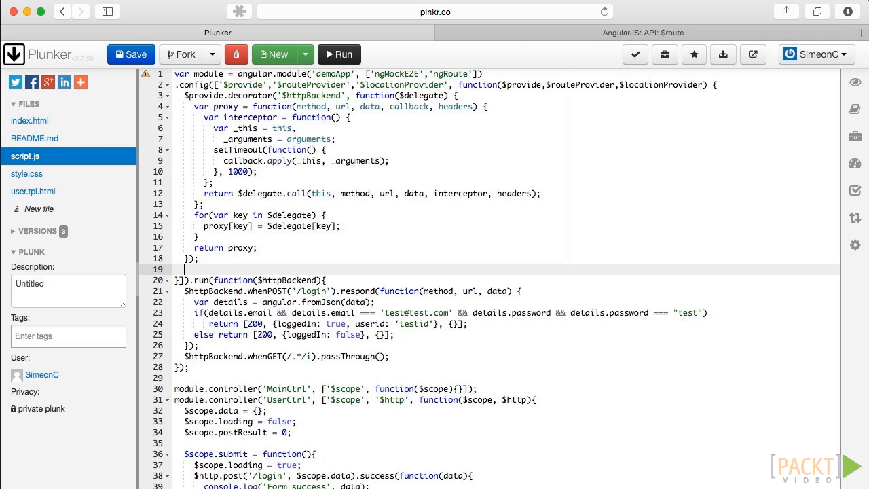
- Define the /login route with templateUrl user.tpl.html and controller UserCtrl
text($route)
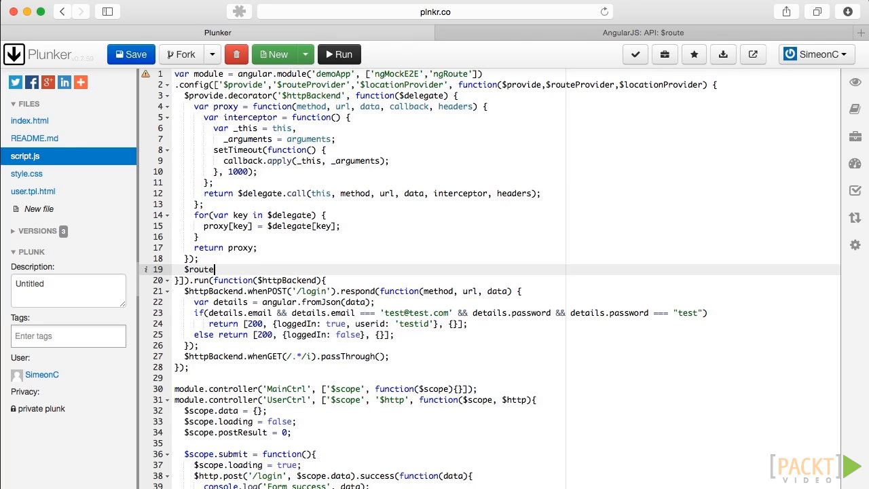
text(Provider)
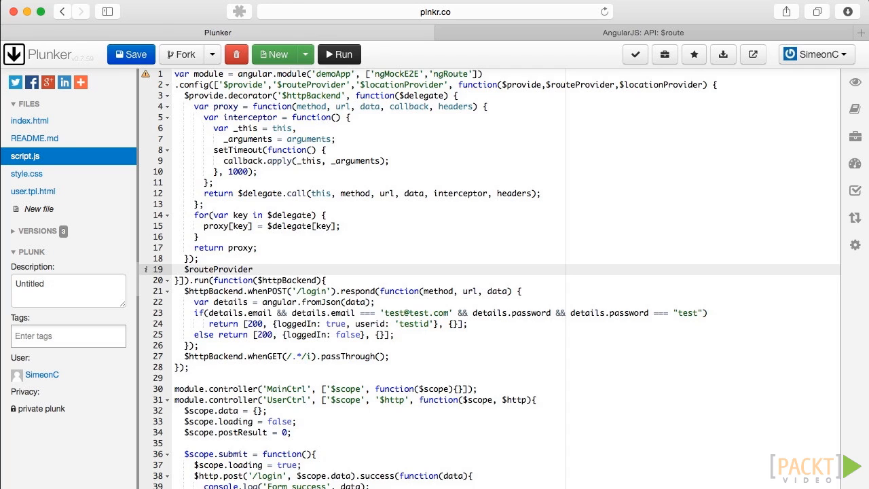
text(.when())
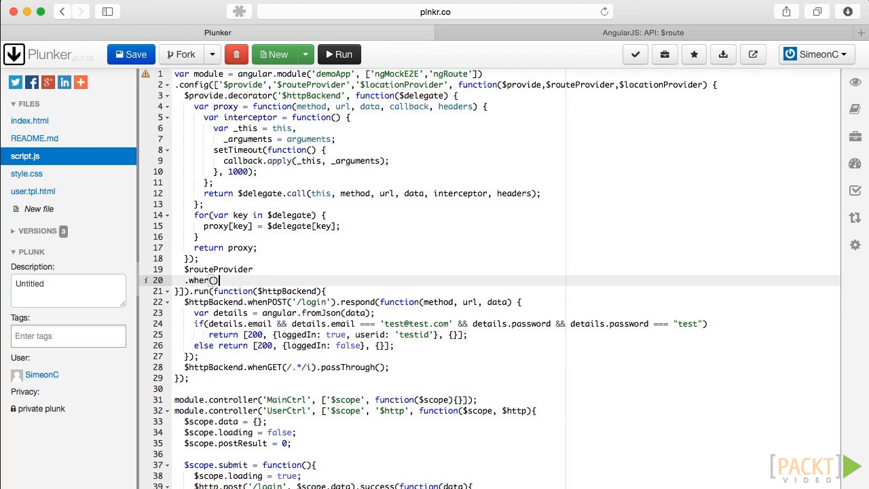
text('')
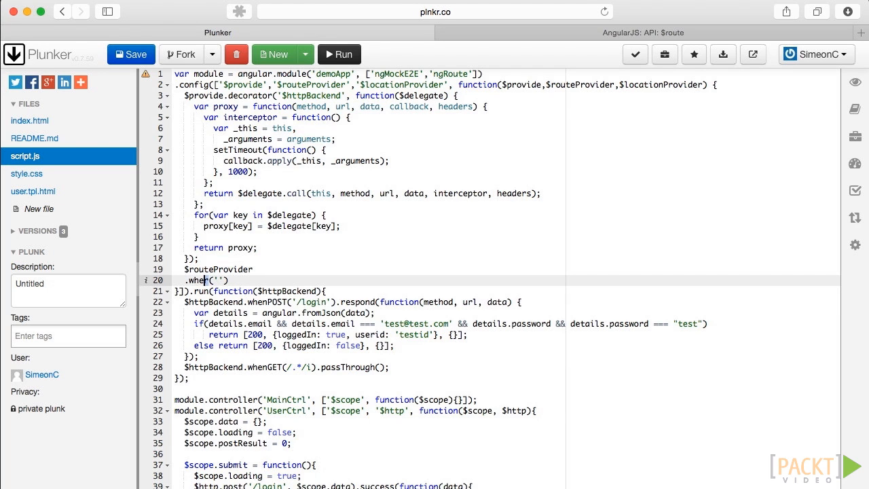
text(/login)
text(t)
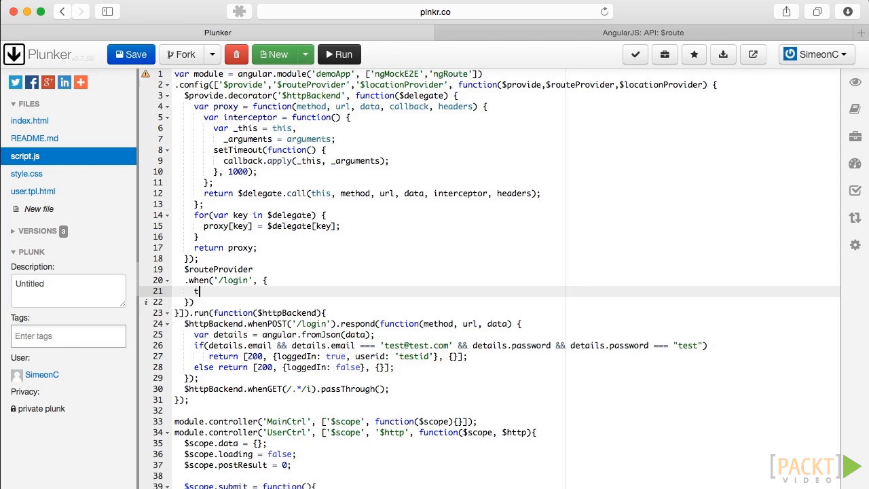
text(emplateUrl: ')
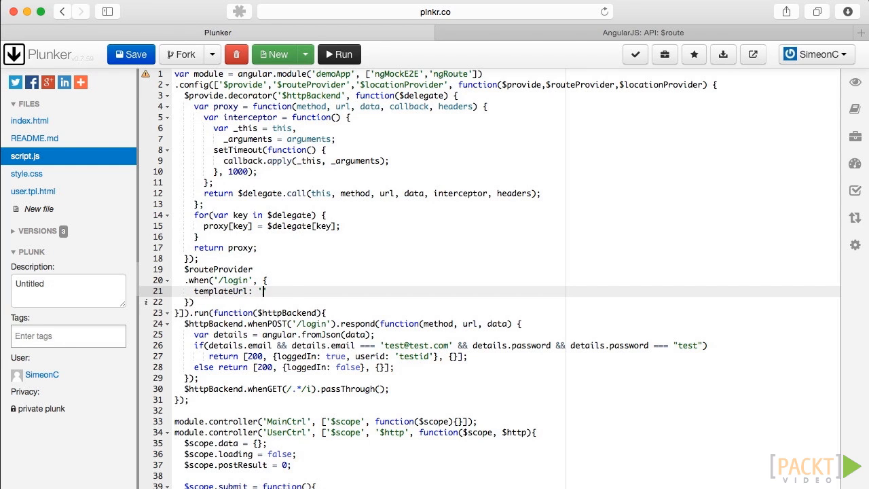
text(user.tpl.html',)
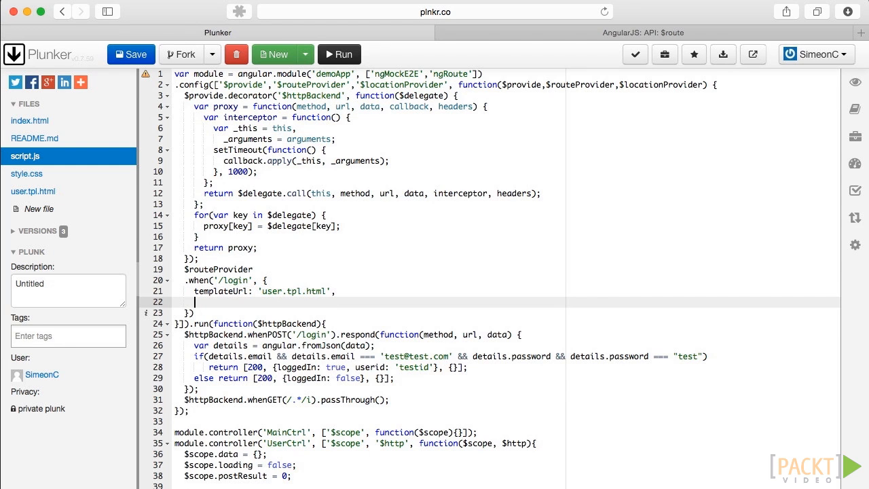
text(controller: 'UserCtrl)
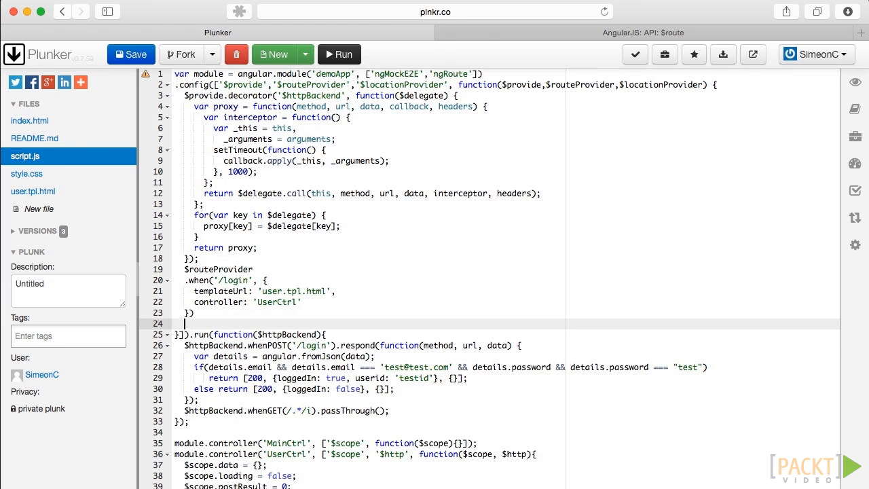
- Add otherwise redirectTo '/login' and enable $locationProvider.html5Mode(true)
text(.)
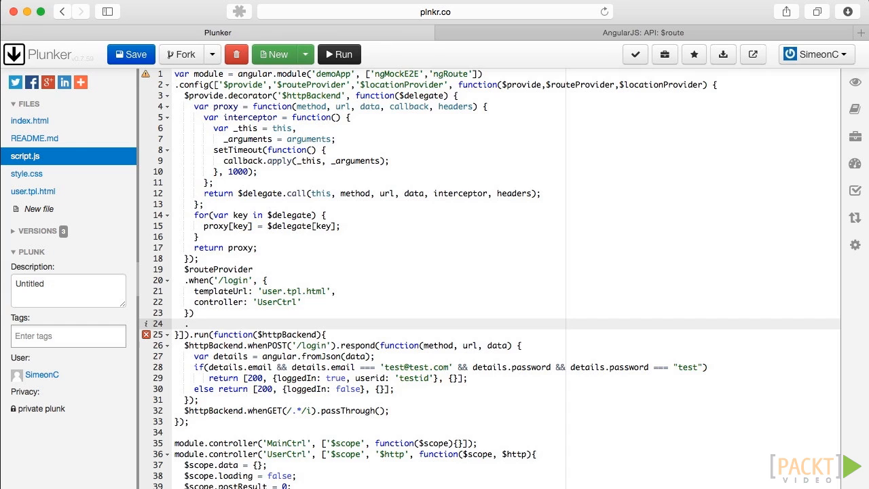
text(.otherwise)
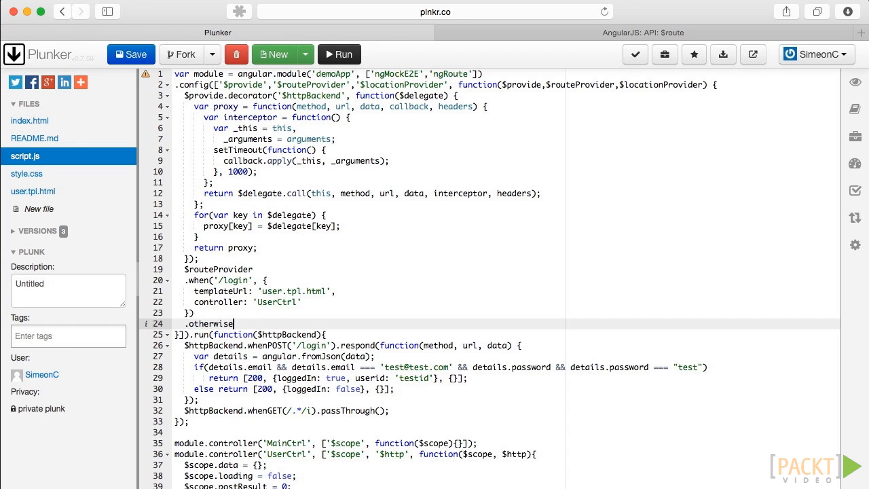
text(();)
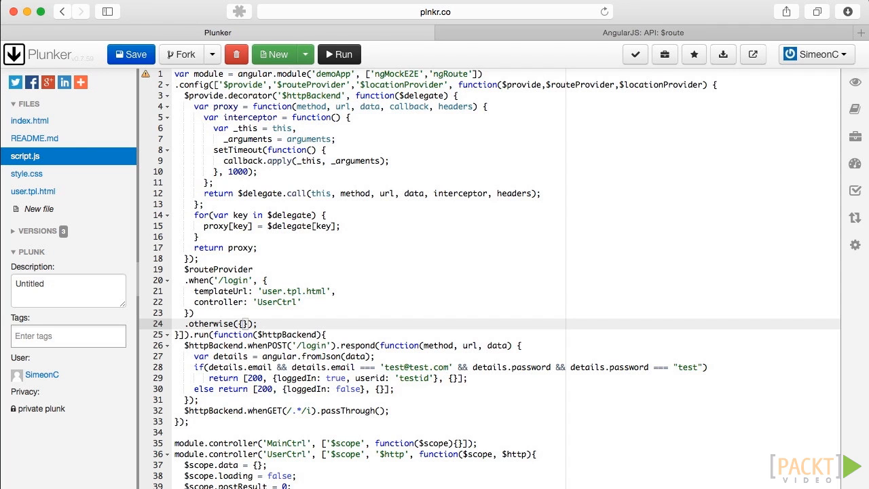
text(redirectTo:)
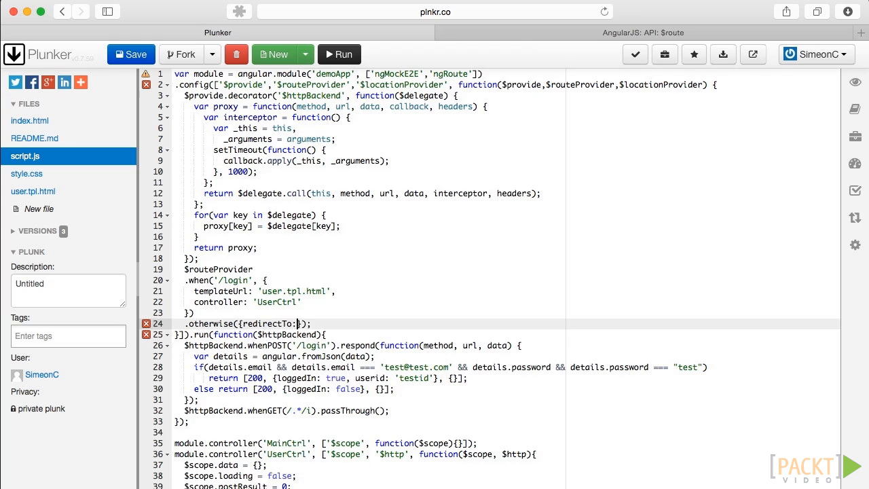
text('/login')
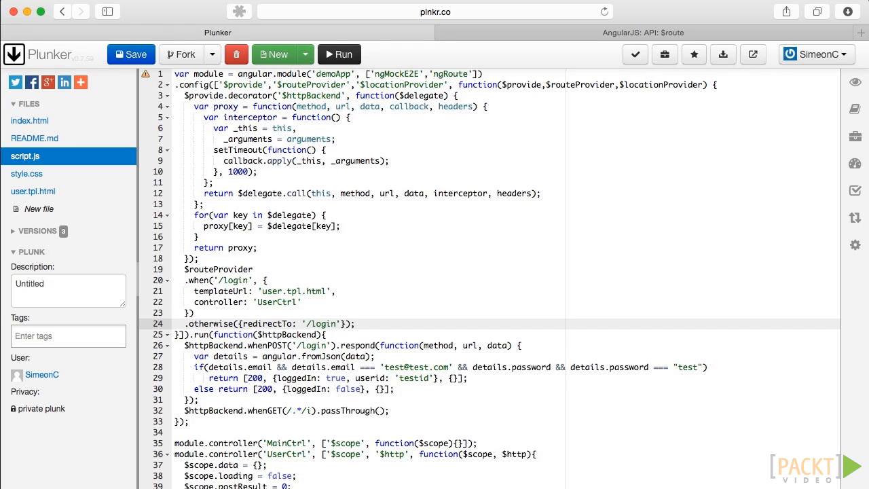
text($locationProvider.html5Mode();)
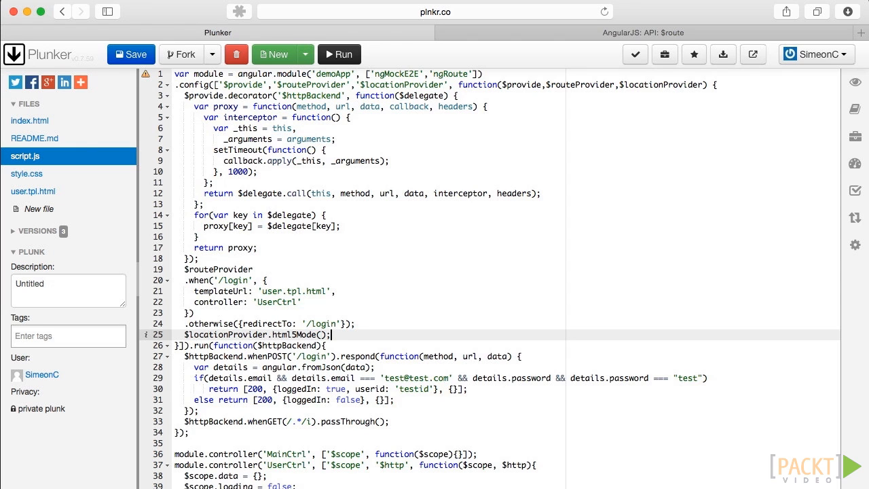
text(true)
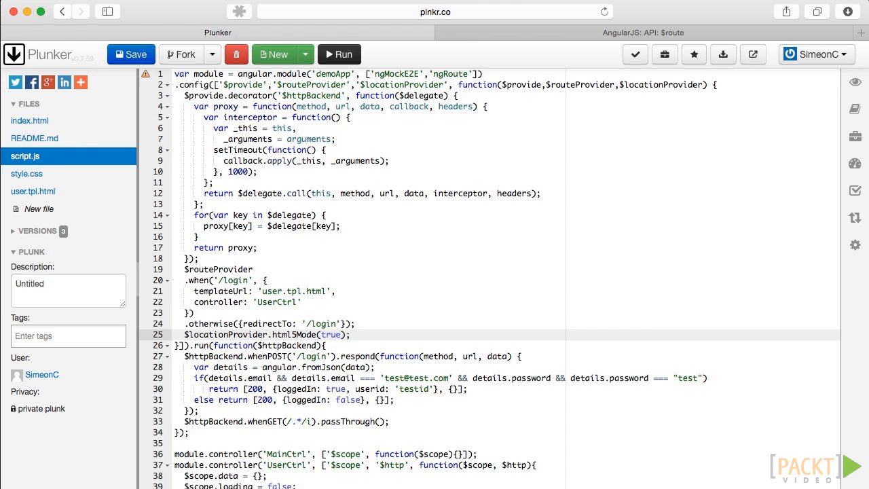
scroll(down, 3)
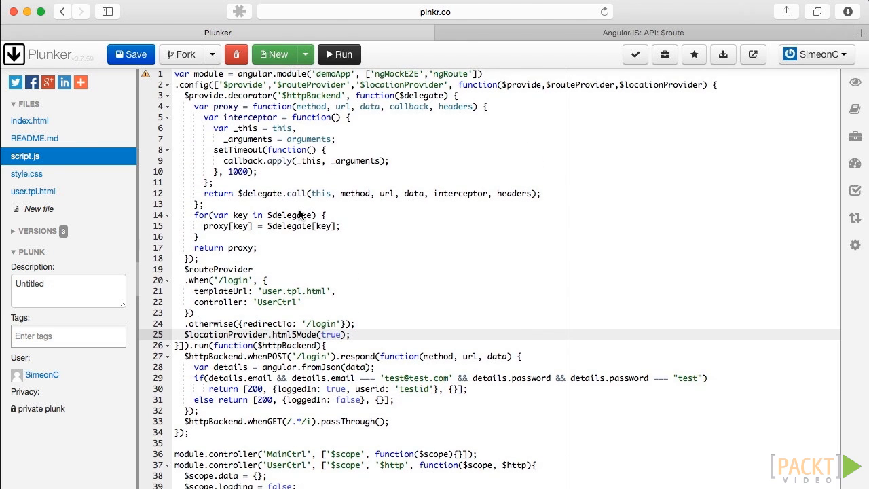
- Run the app so the preview shows the login form and form-state JSON
click(340, 55)
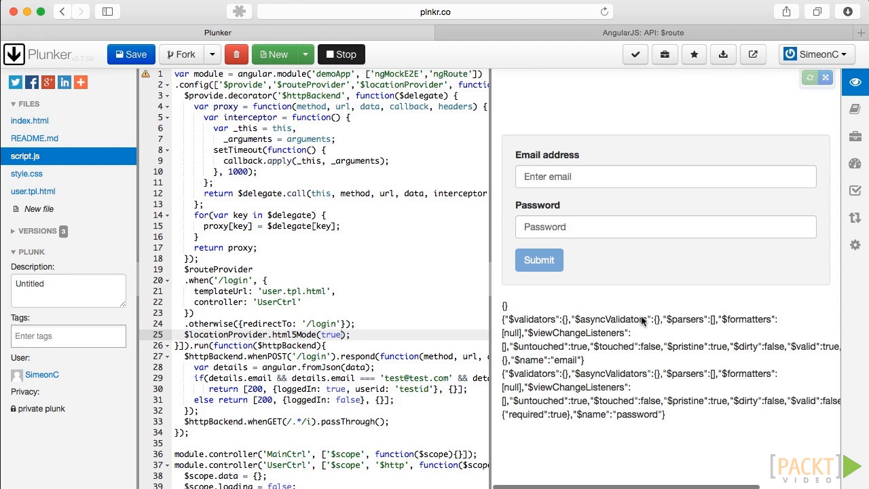
mouse_move(655, 152)
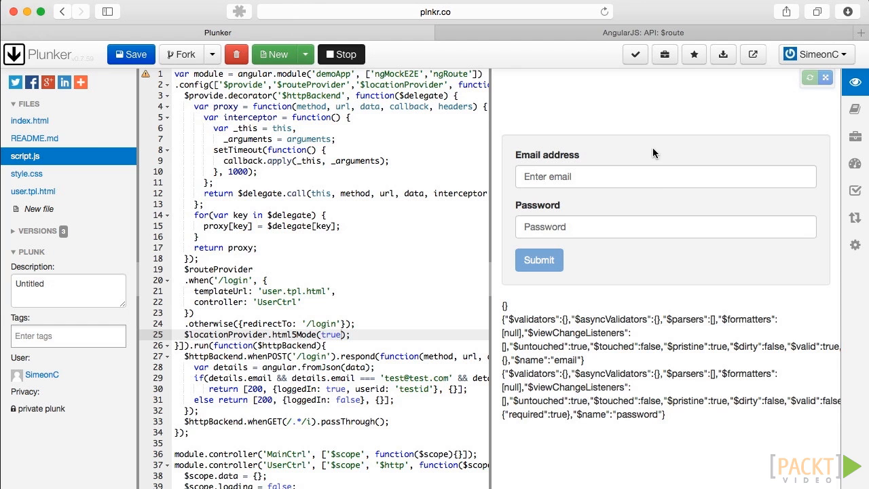
right_click(704, 320)
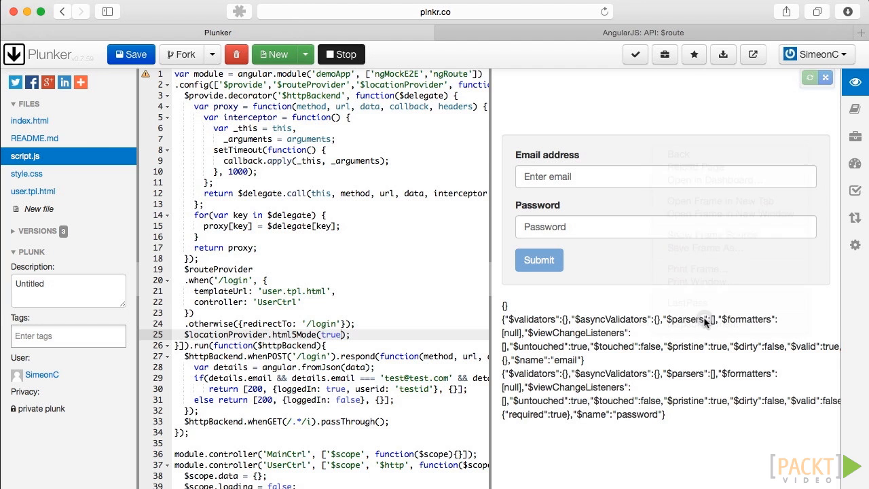